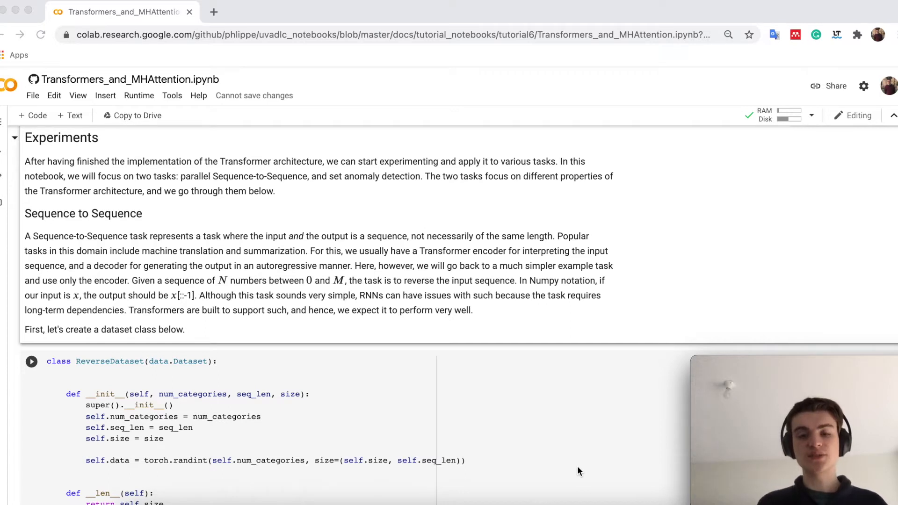
# Run the ReverseDataset class definition and move on to the data-loader cell
pyautogui.scroll(-3)
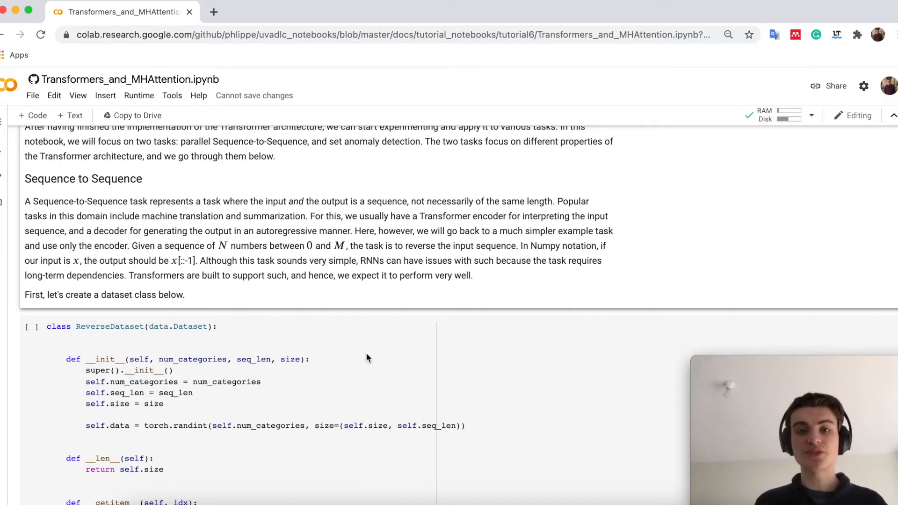
pyautogui.click(169, 371)
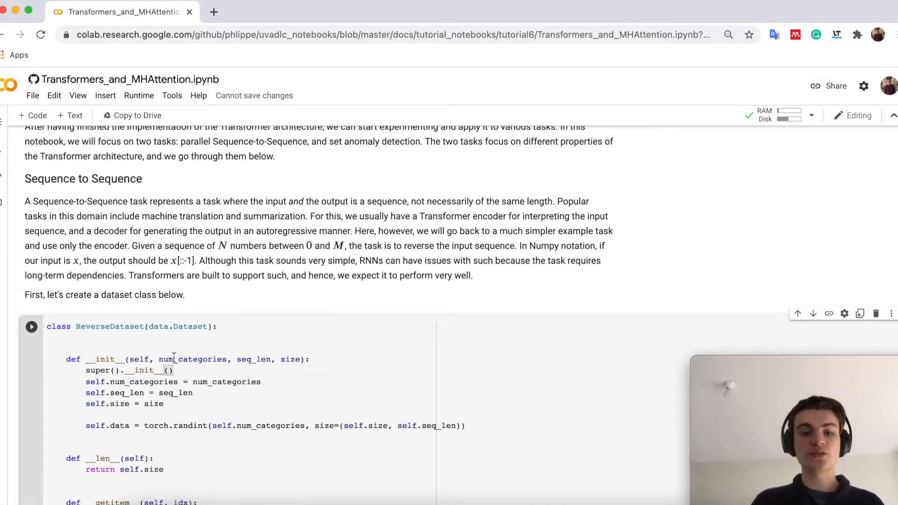
pyautogui.scroll(-3)
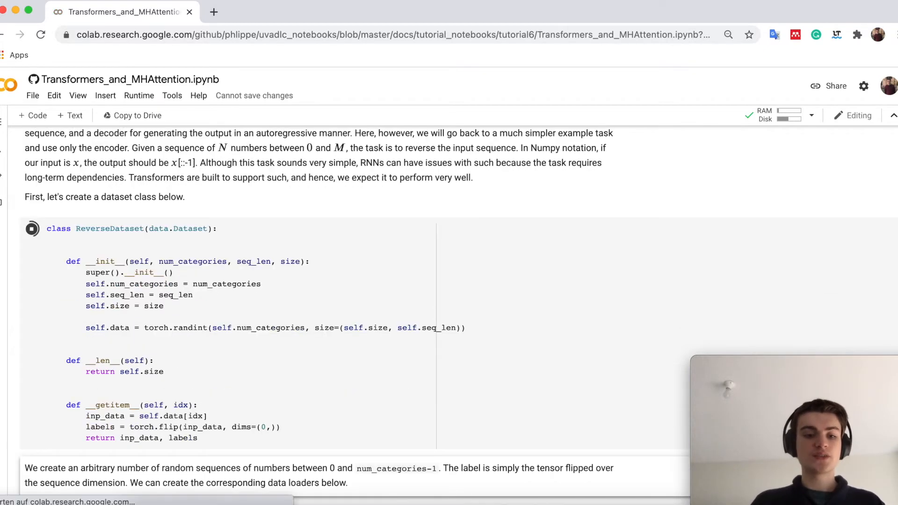
pyautogui.scroll(-3)
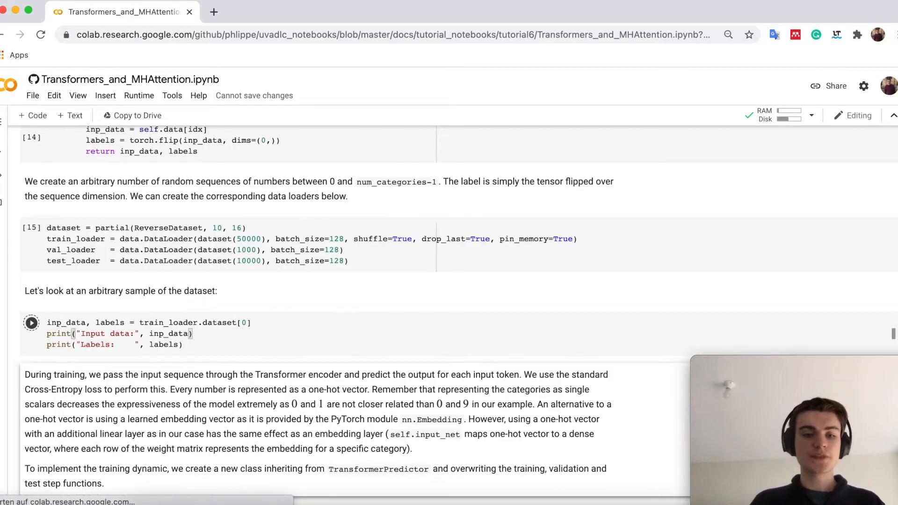
# Run the train_loader.dataset[0] cell to print an input sequence and its reversed labels
pyautogui.click(31, 322)
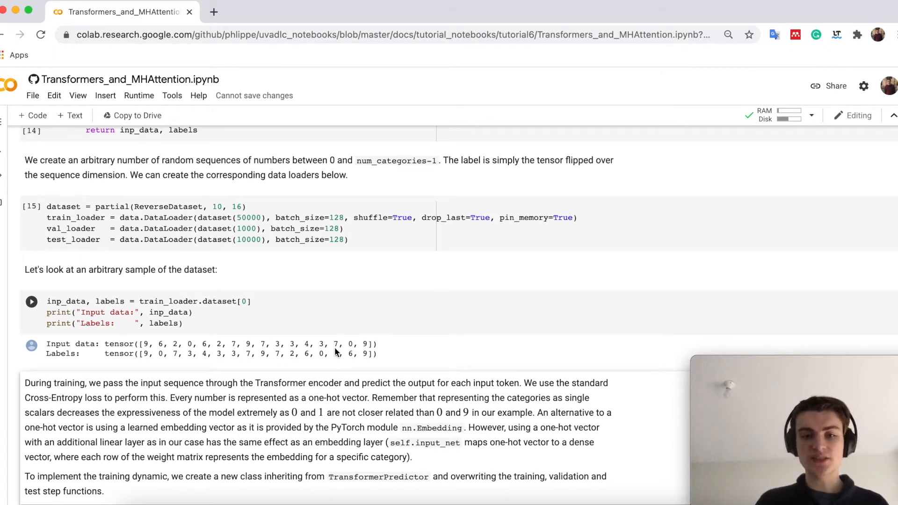
pyautogui.moveTo(143, 362)
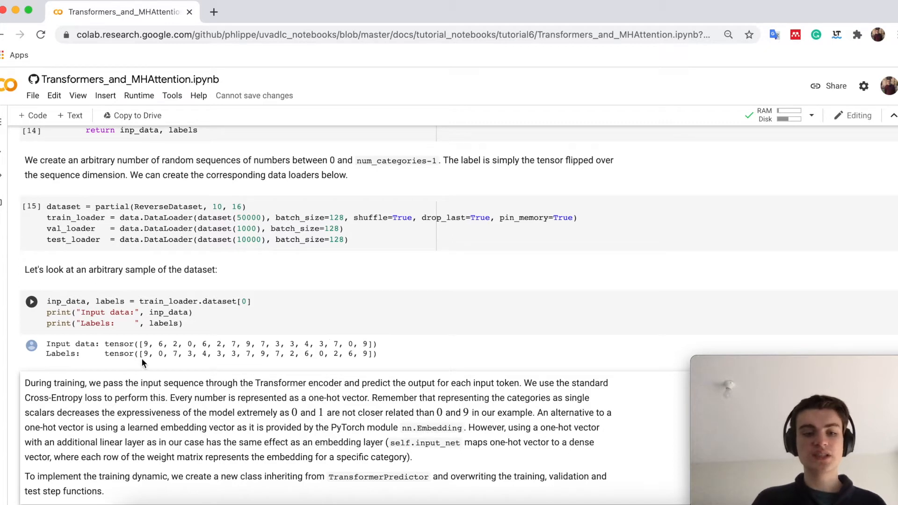
pyautogui.moveTo(191, 366)
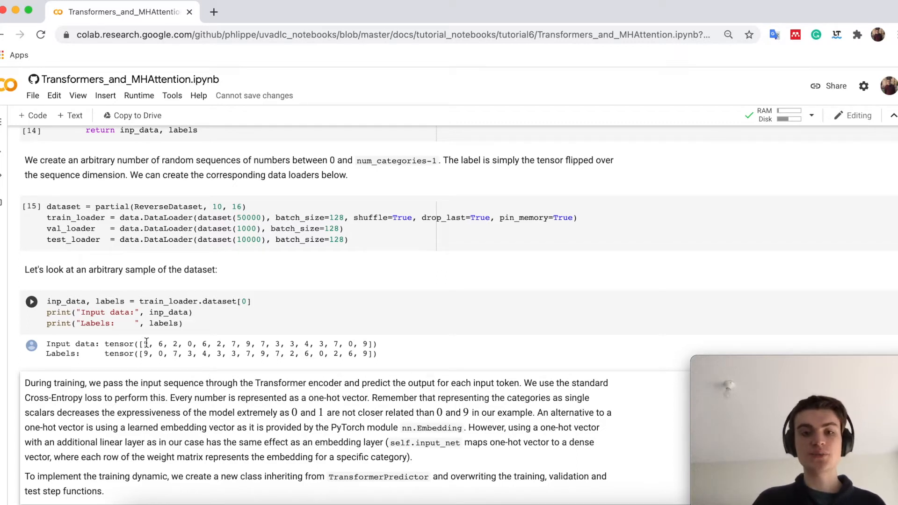
pyautogui.moveTo(373, 345)
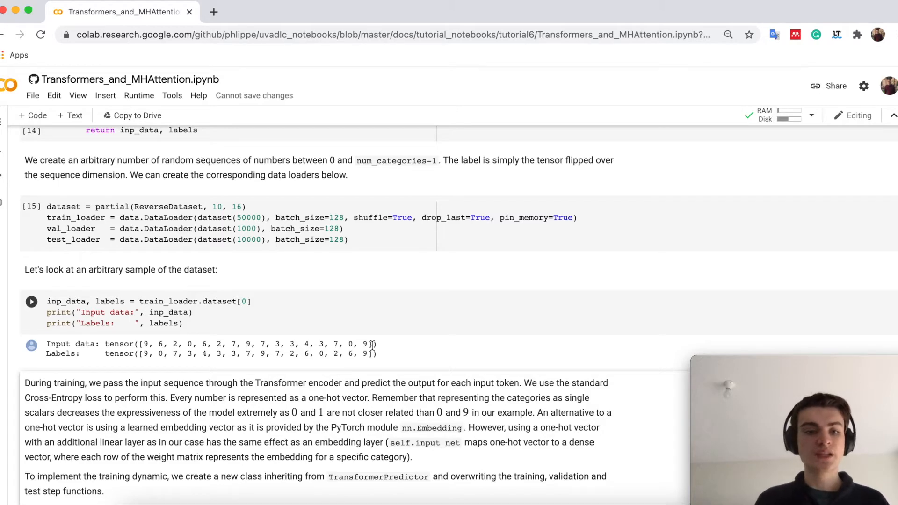
# Scroll down past the ReversePredictor class to the train_reverse function
pyautogui.scroll(-3)
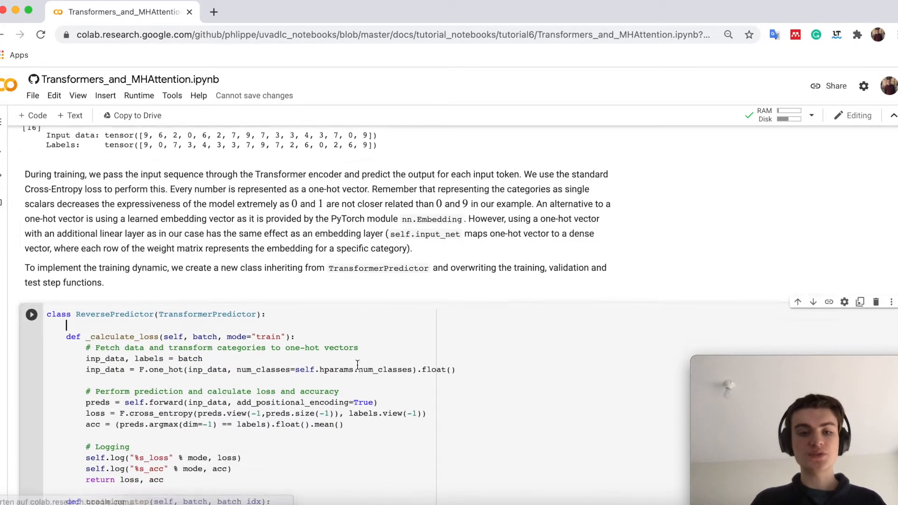
pyautogui.scroll(-3)
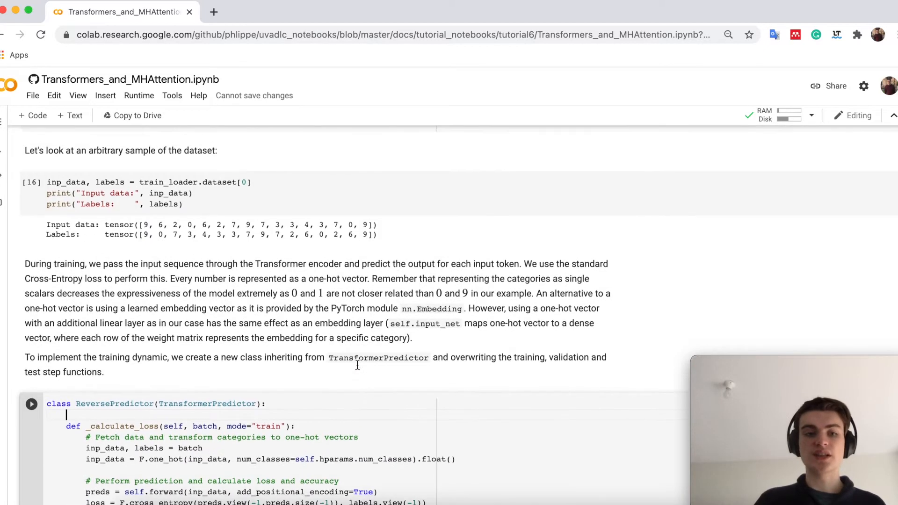
pyautogui.scroll(-3)
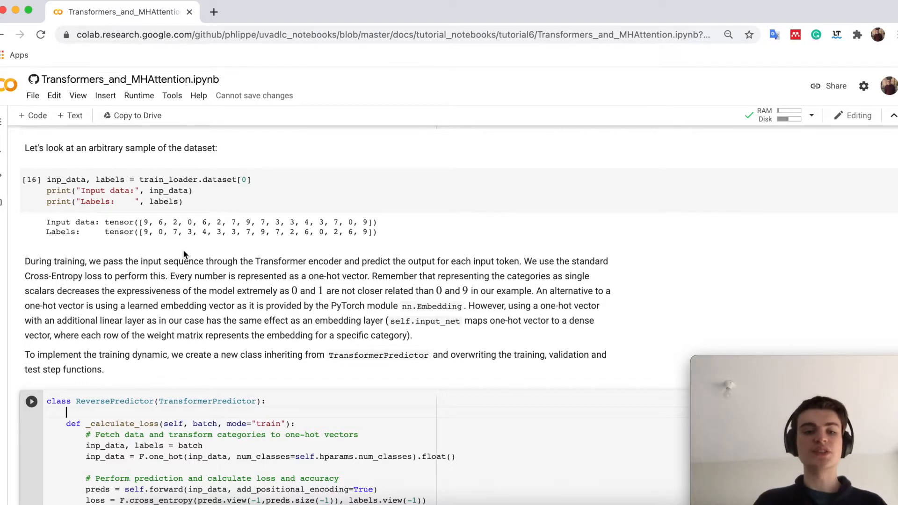
pyautogui.scroll(-3)
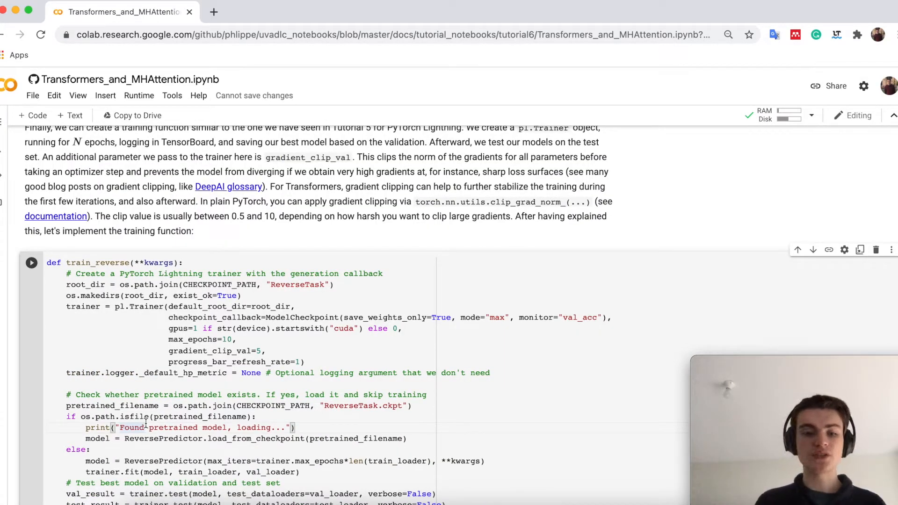
# Train the reverse model with one encoder layer via train_reverse, loading the pretrained checkpoint
pyautogui.scroll(-3)
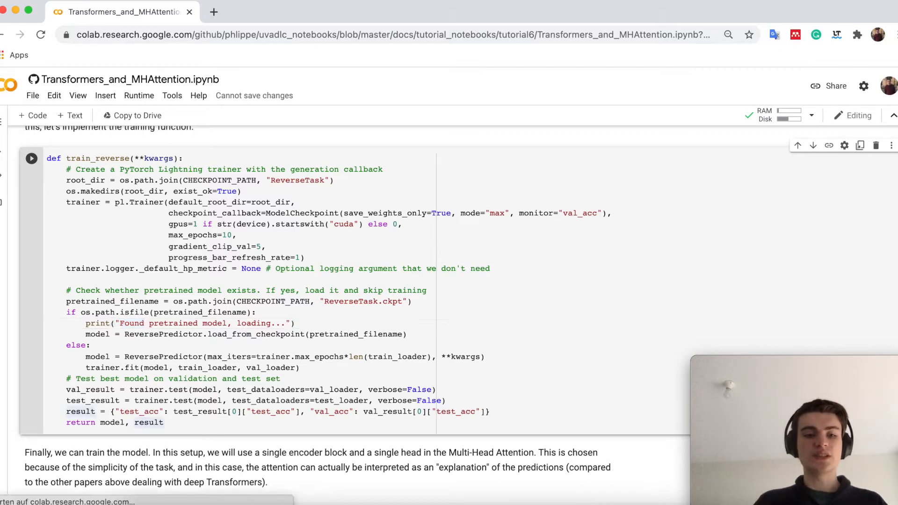
pyautogui.scroll(-3)
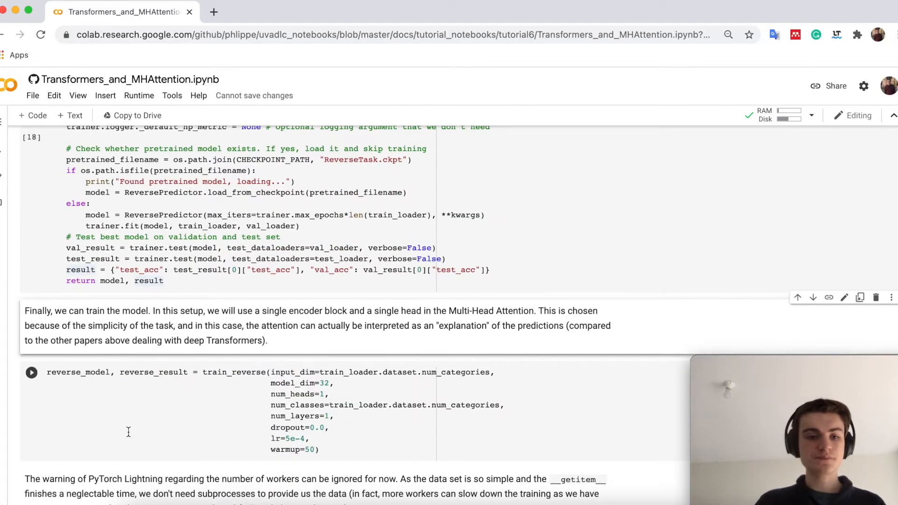
pyautogui.click(31, 371)
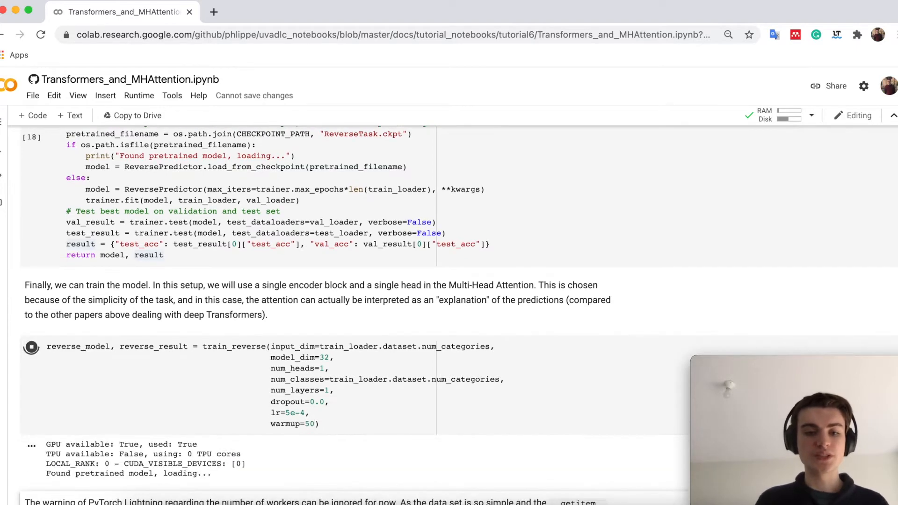
pyautogui.scroll(-3)
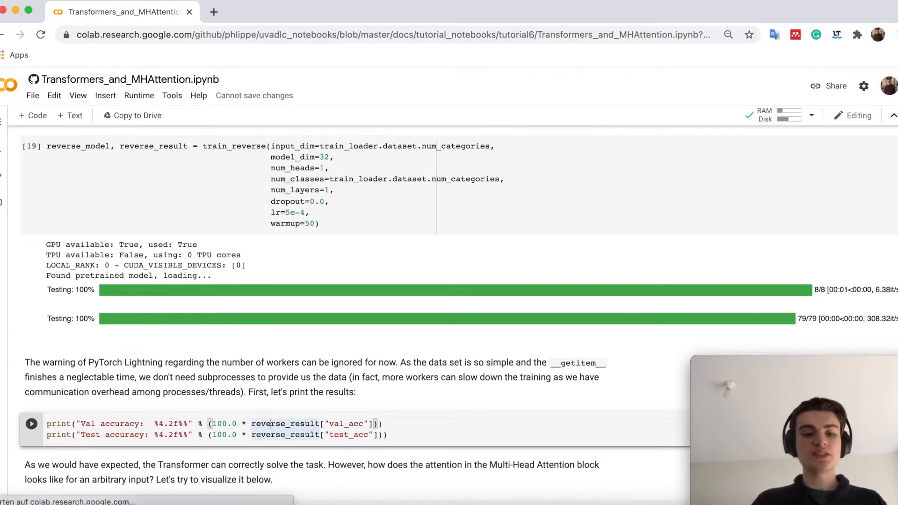
# Print the 100.00% validation and test accuracy and move to the attention-map cells
pyautogui.click(32, 423)
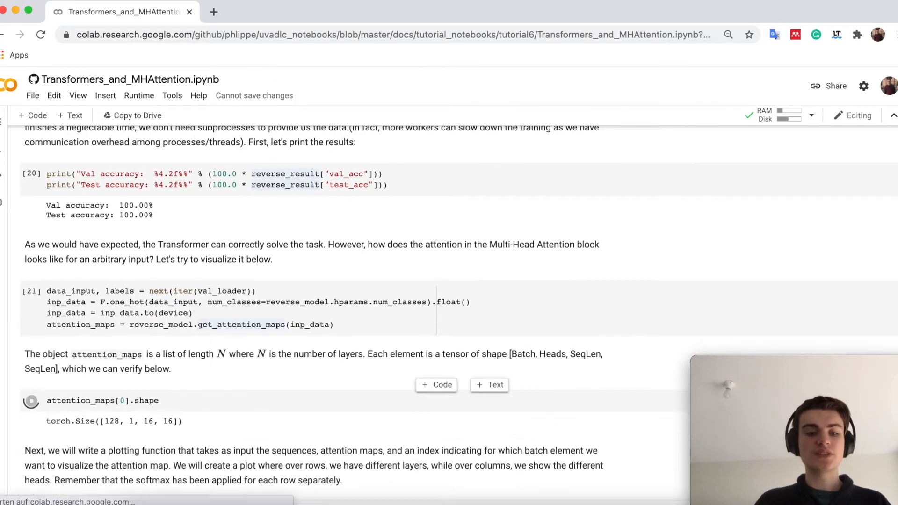
pyautogui.scroll(-3)
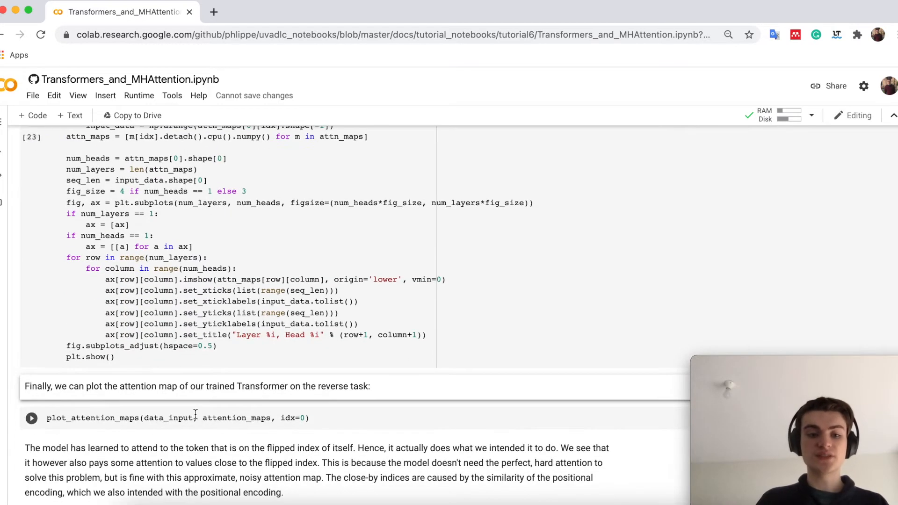
# Run plot_attention_maps(data_input, attention_maps, idx=0) for the first example
pyautogui.click(31, 417)
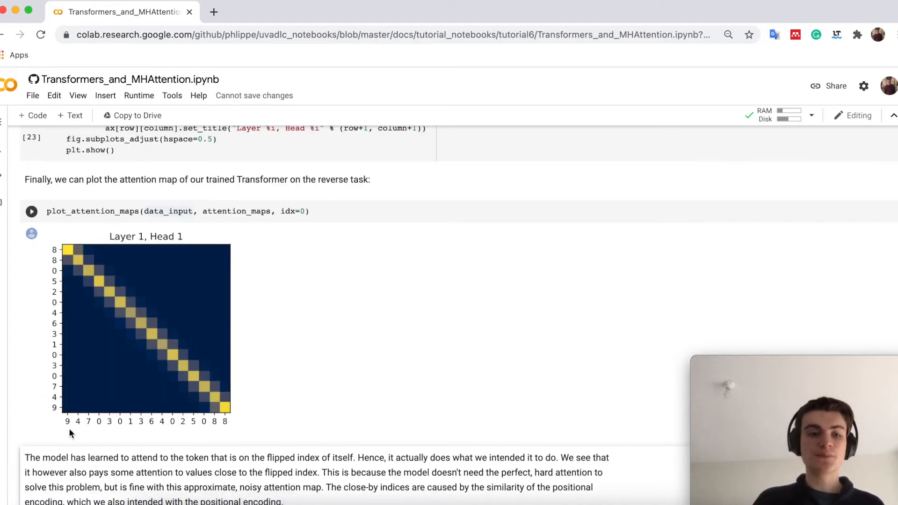
pyautogui.moveTo(91, 228)
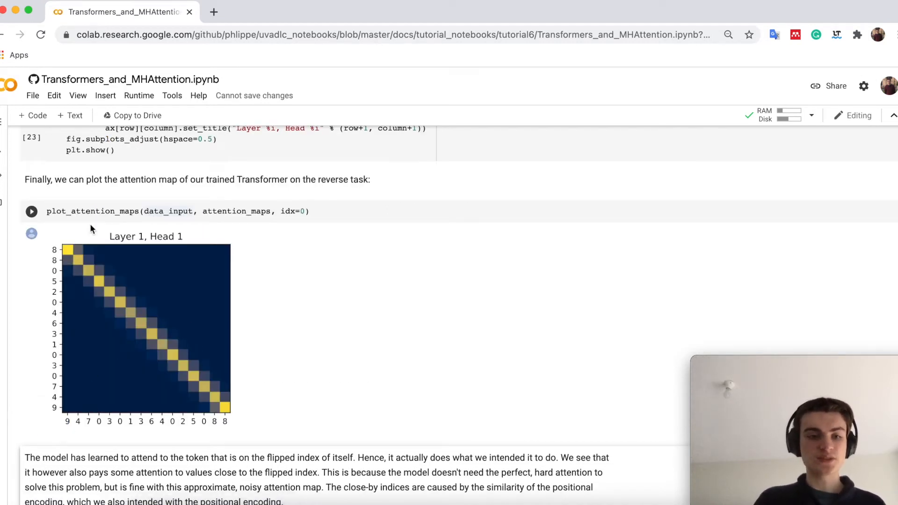
pyautogui.moveTo(281, 438)
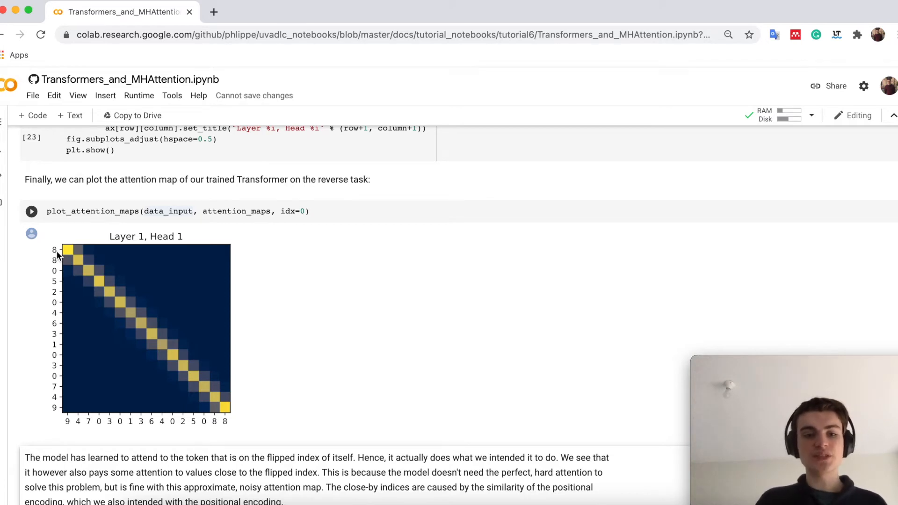
pyautogui.moveTo(68, 426)
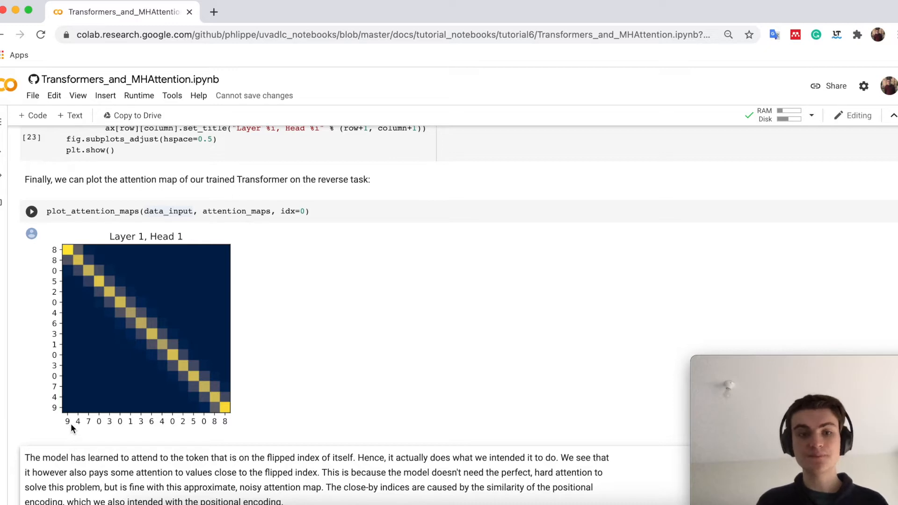
pyautogui.moveTo(54, 325)
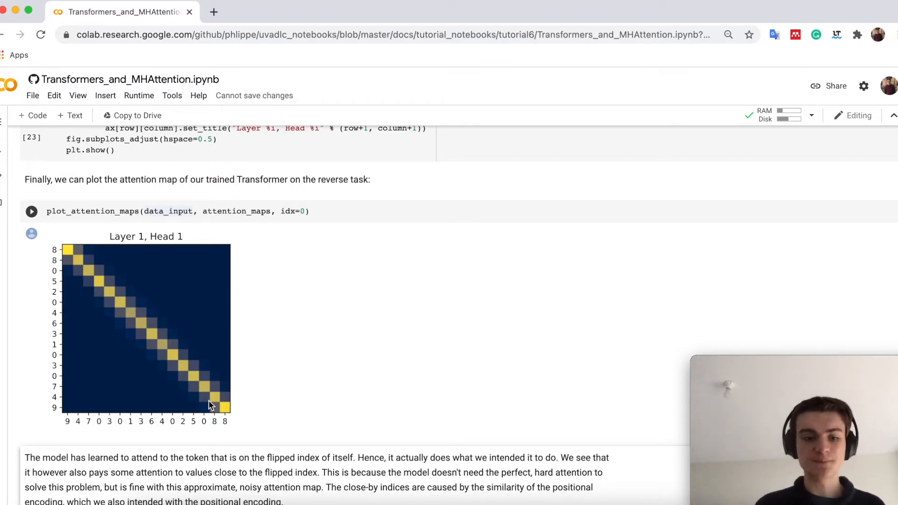
pyautogui.scroll(-3)
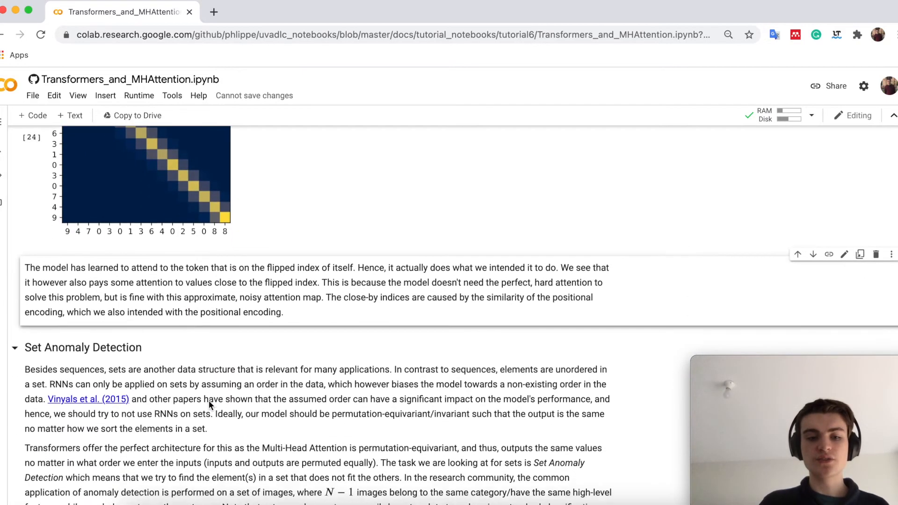
pyautogui.scroll(-3)
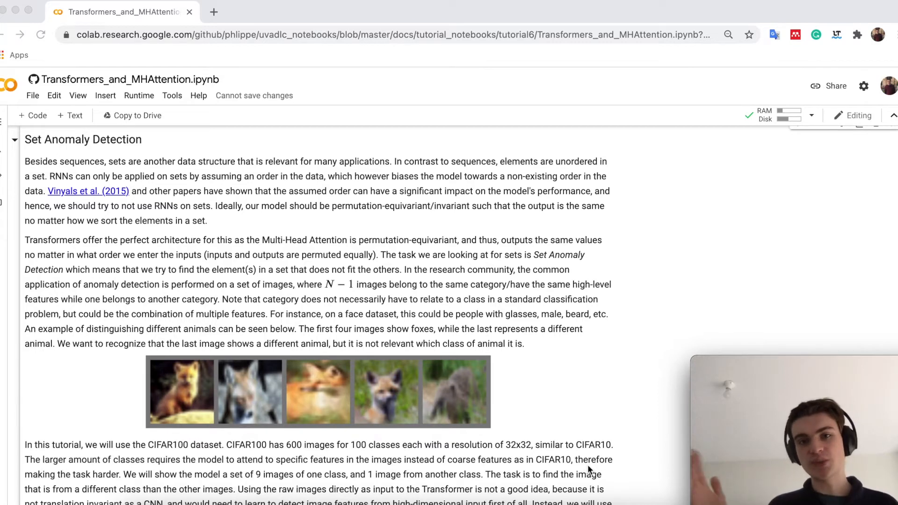
pyautogui.scroll(-3)
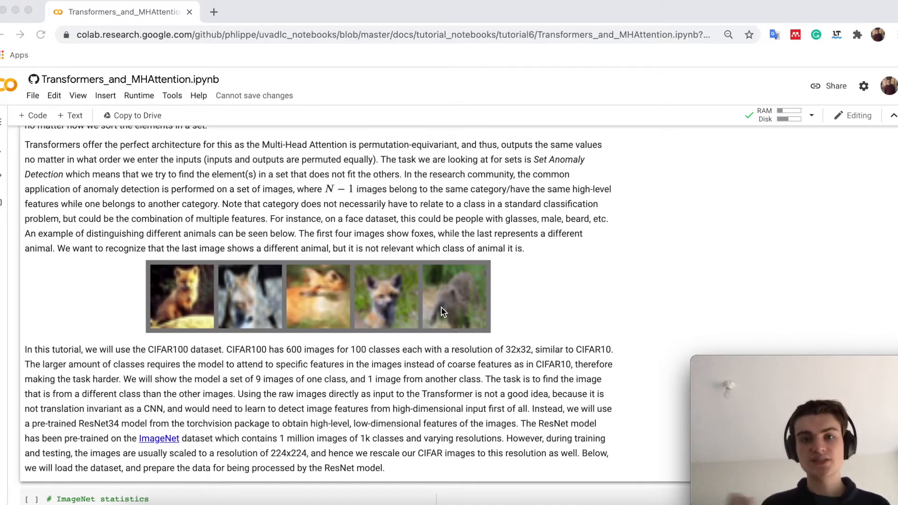
pyautogui.moveTo(213, 303)
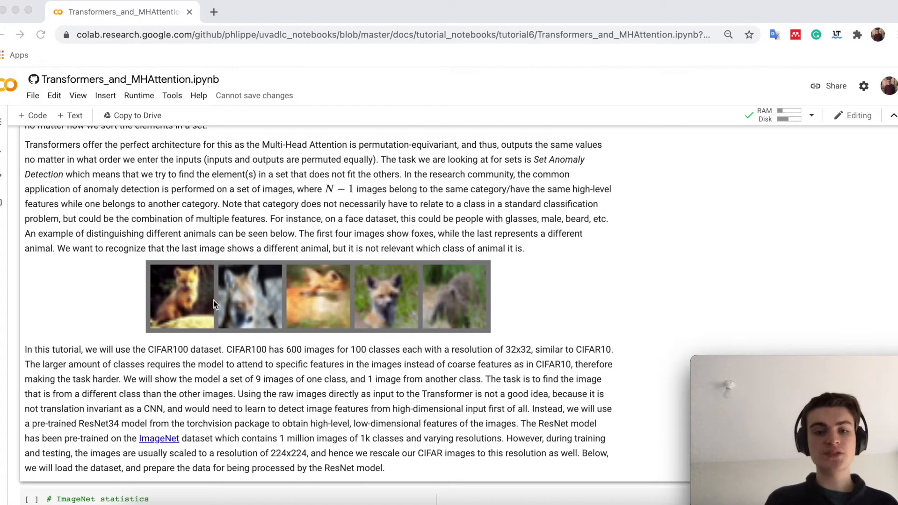
pyautogui.moveTo(364, 308)
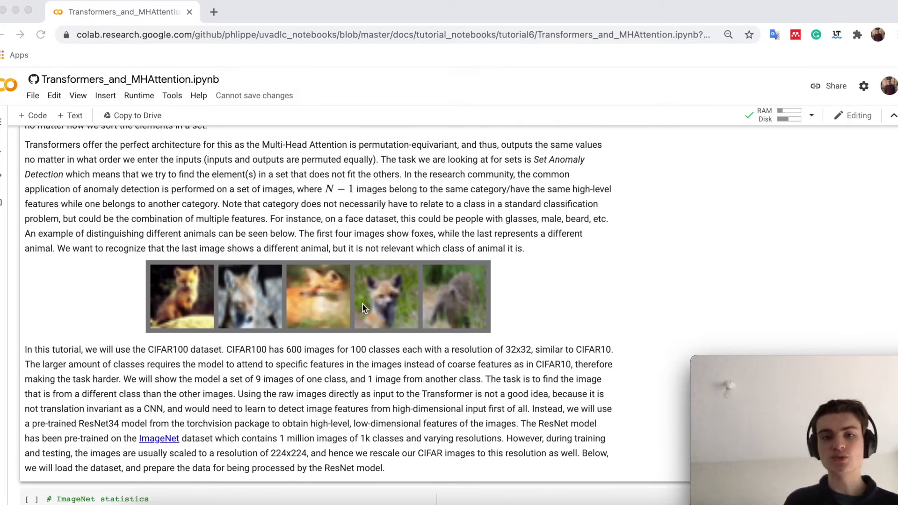
pyautogui.moveTo(443, 319)
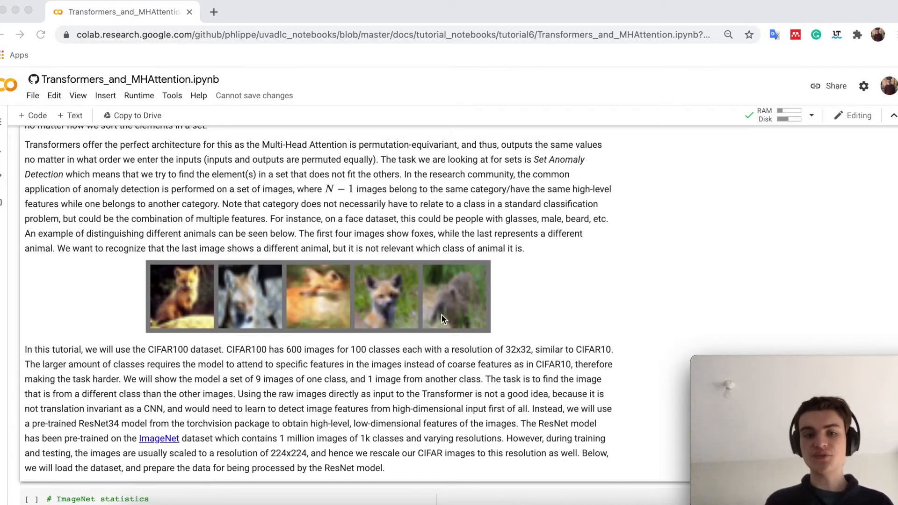
pyautogui.moveTo(483, 325)
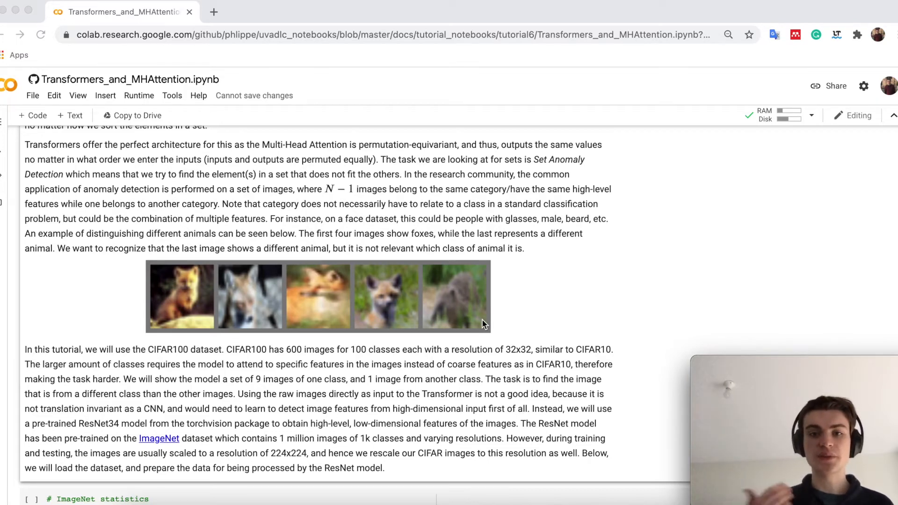
pyautogui.moveTo(441, 245)
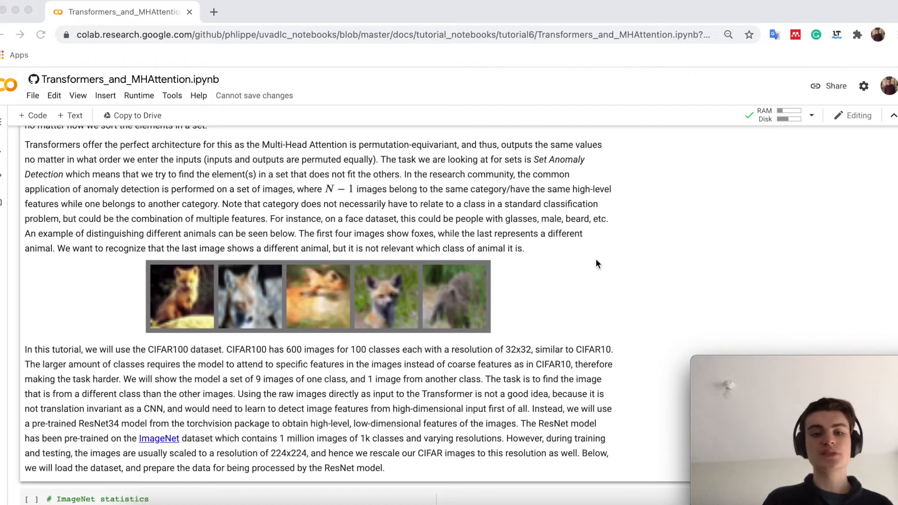
pyautogui.moveTo(198, 271)
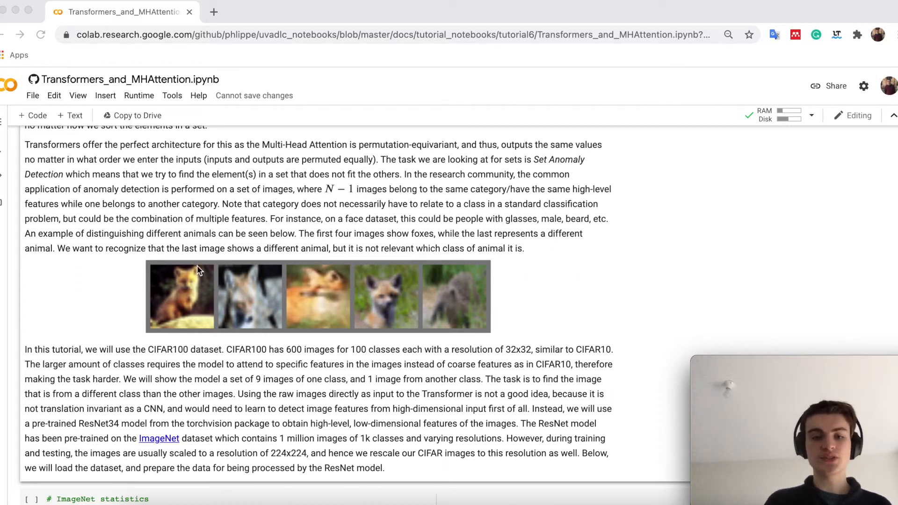
pyautogui.moveTo(431, 278)
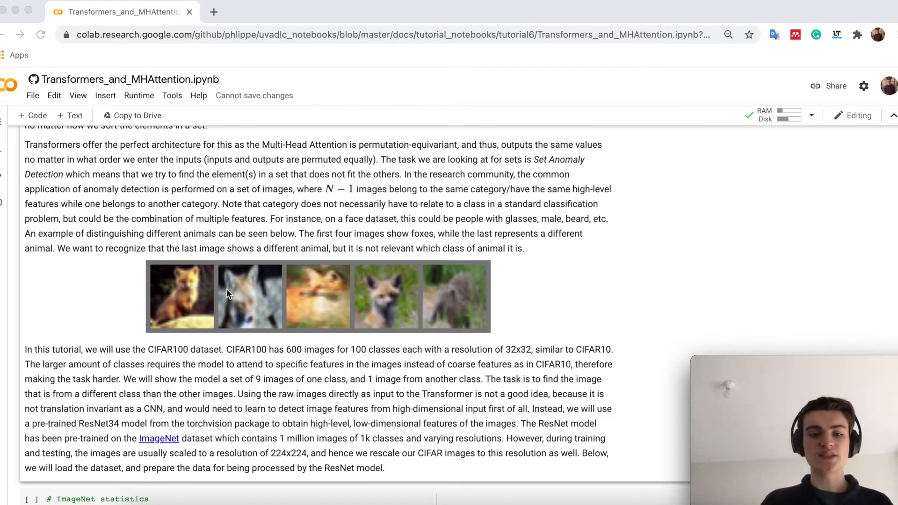
# Run the ImageNet-statistics cell to load the CIFAR100 train and test sets
pyautogui.scroll(-3)
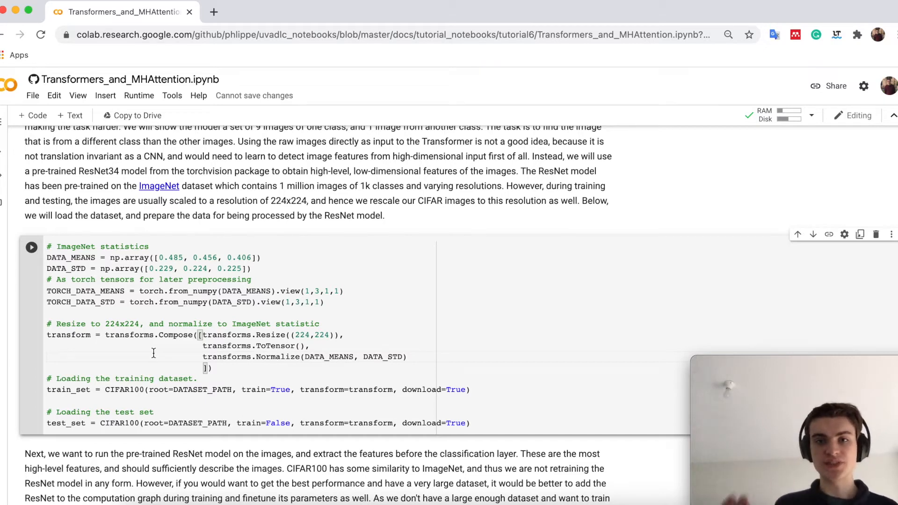
pyautogui.scroll(-3)
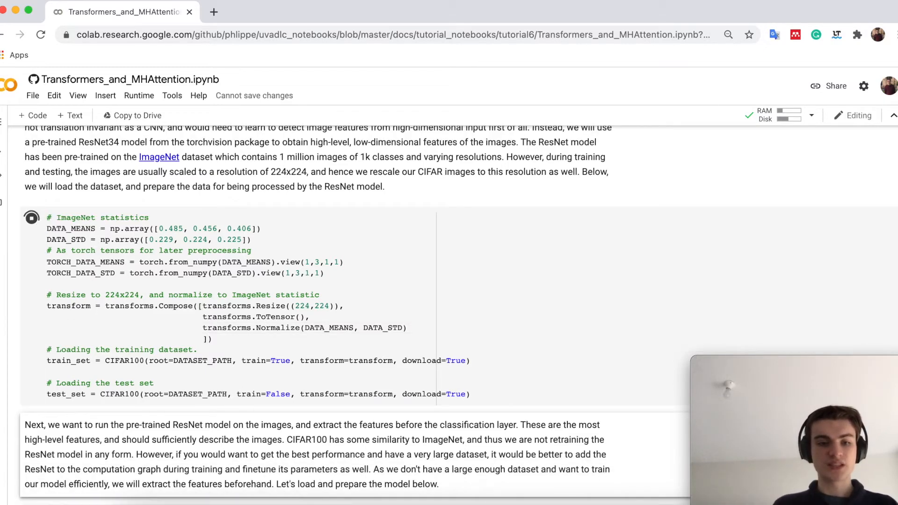
pyautogui.click(31, 218)
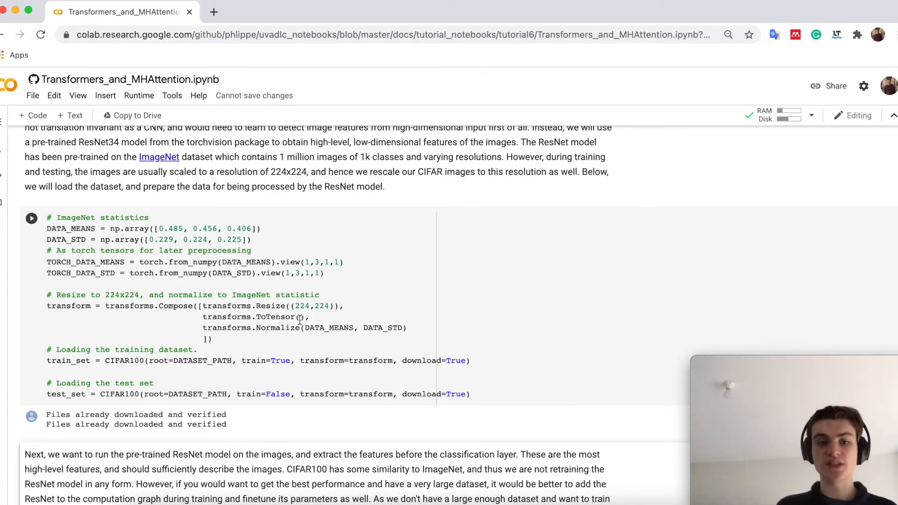
pyautogui.scroll(-3)
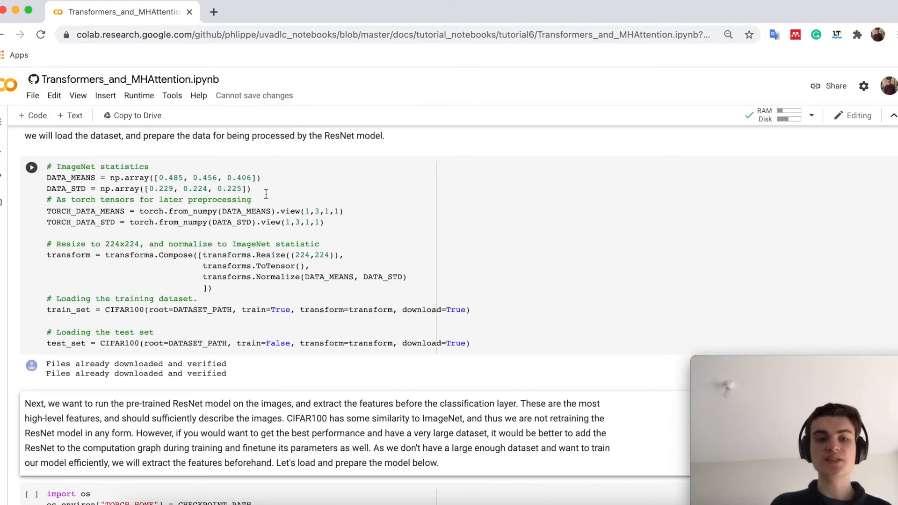
pyautogui.scroll(-3)
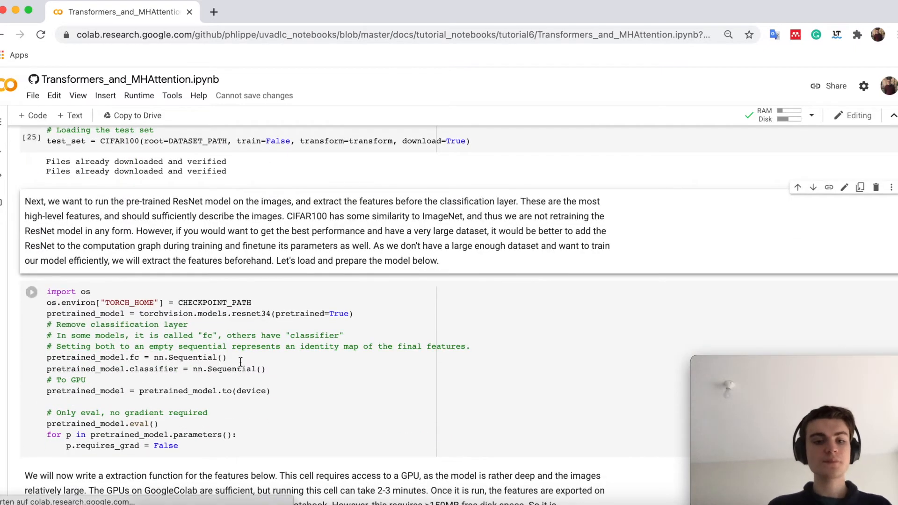
# Scroll through the pretrained ResNet34 setup and extract_features cells
pyautogui.scroll(-3)
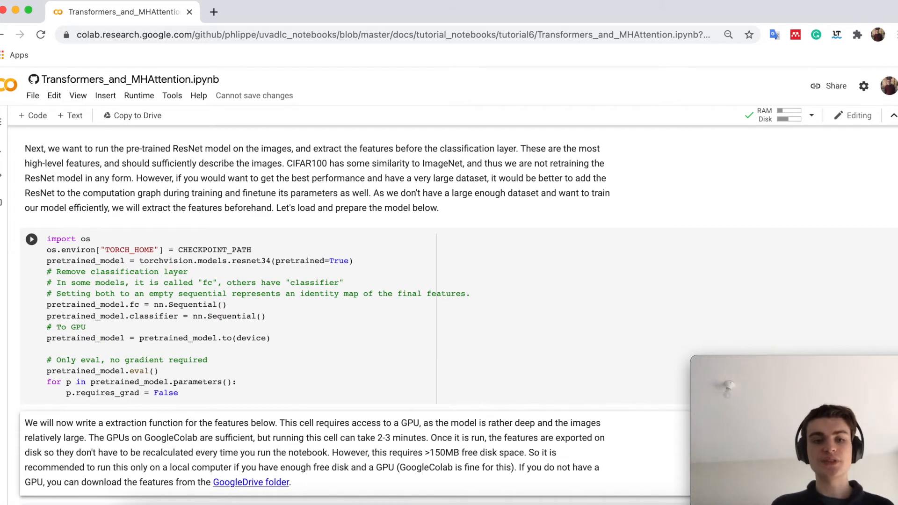
pyautogui.scroll(-3)
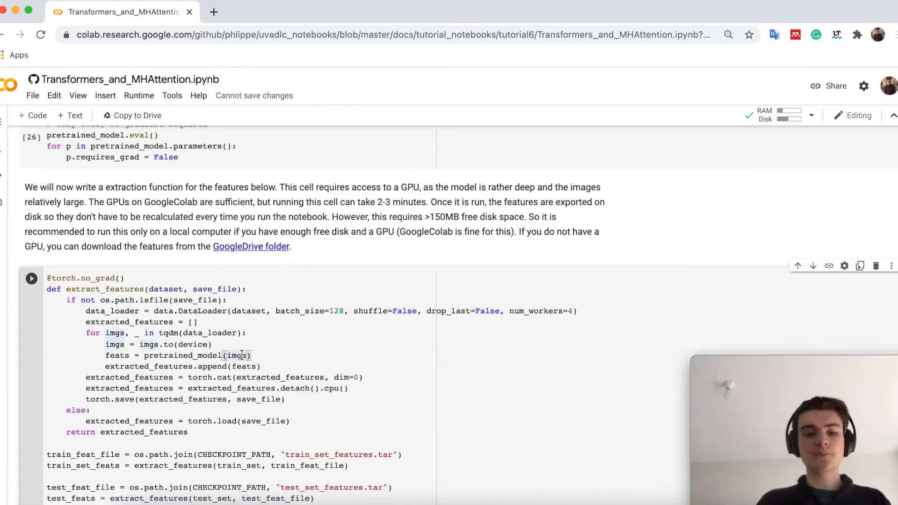
pyautogui.scroll(-3)
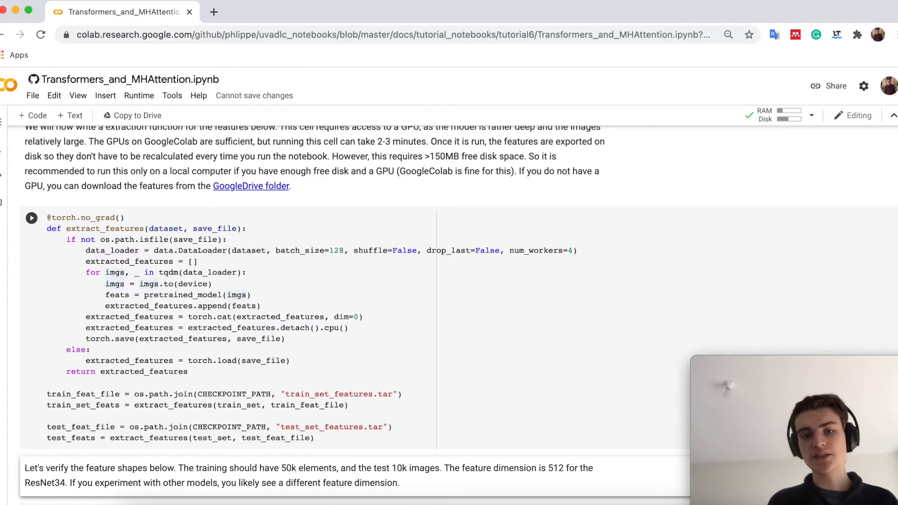
pyautogui.scroll(-3)
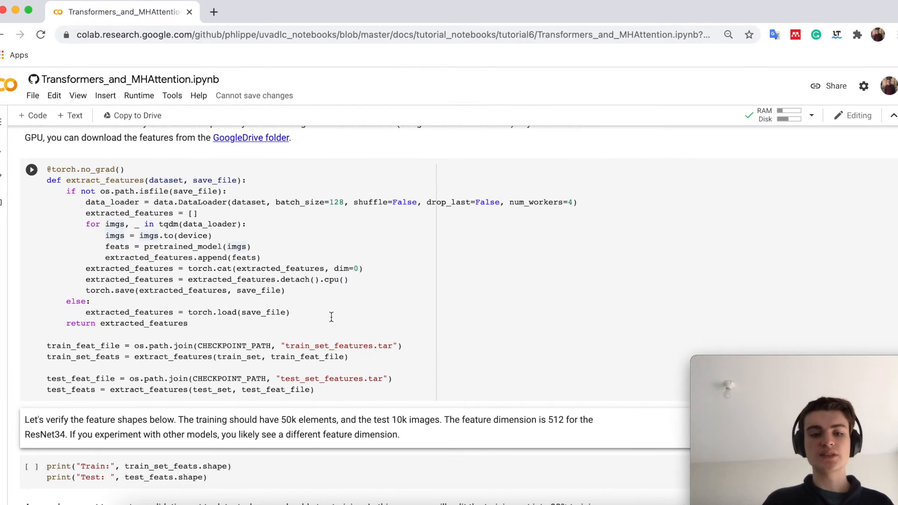
pyautogui.scroll(-3)
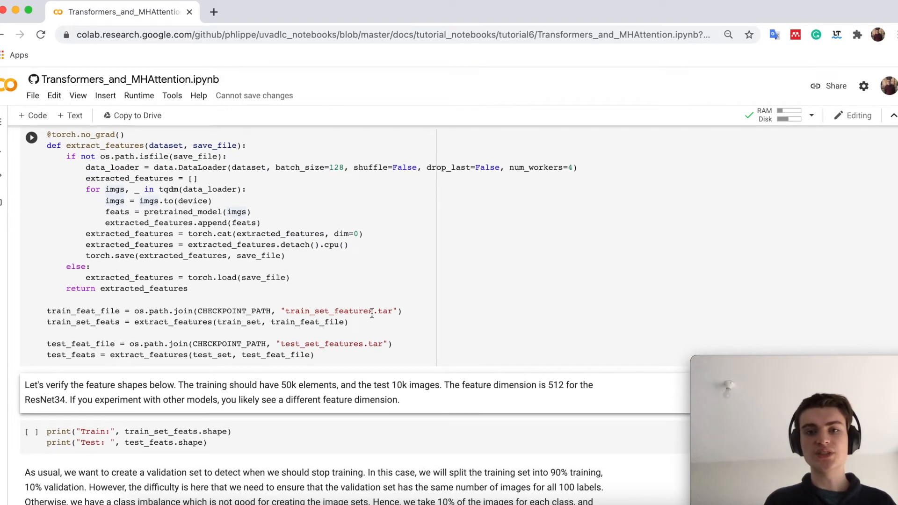
pyautogui.scroll(-3)
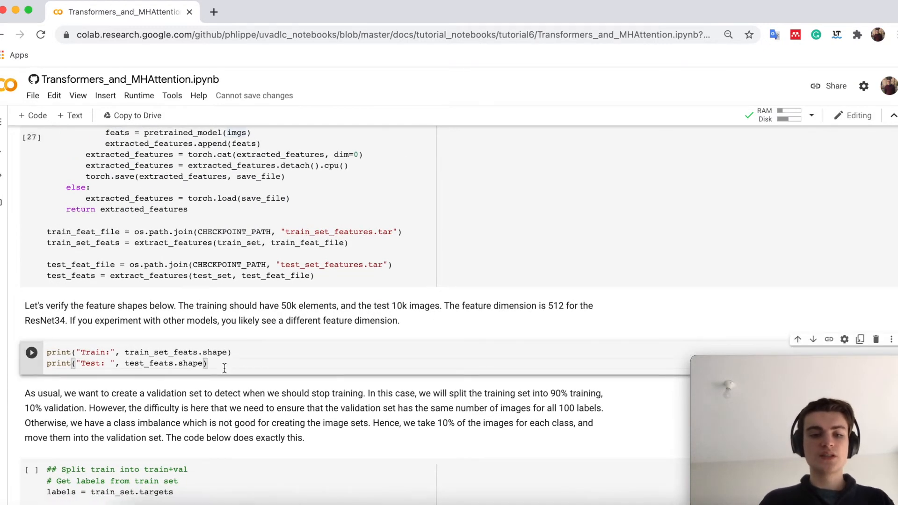
# Print the extracted feature shapes (50000×512 train, 10000×512 test) and reach the train/val split
pyautogui.click(32, 352)
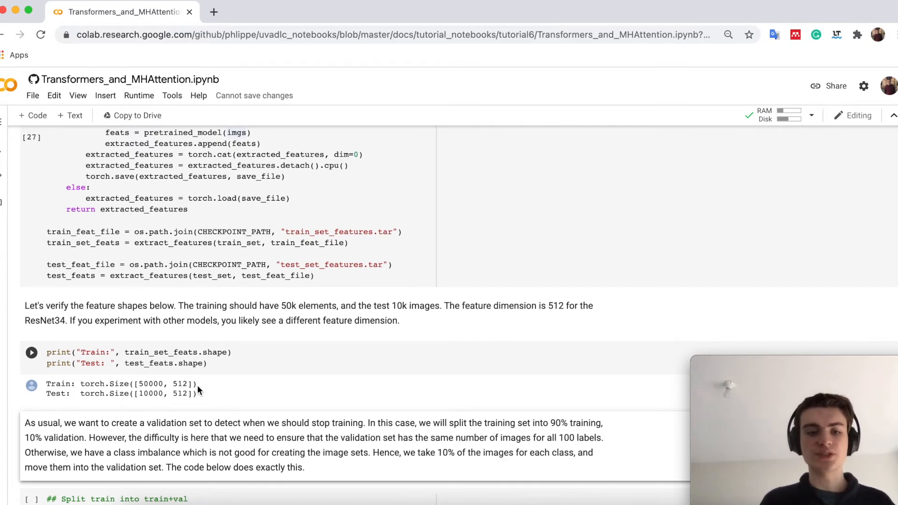
pyautogui.scroll(-3)
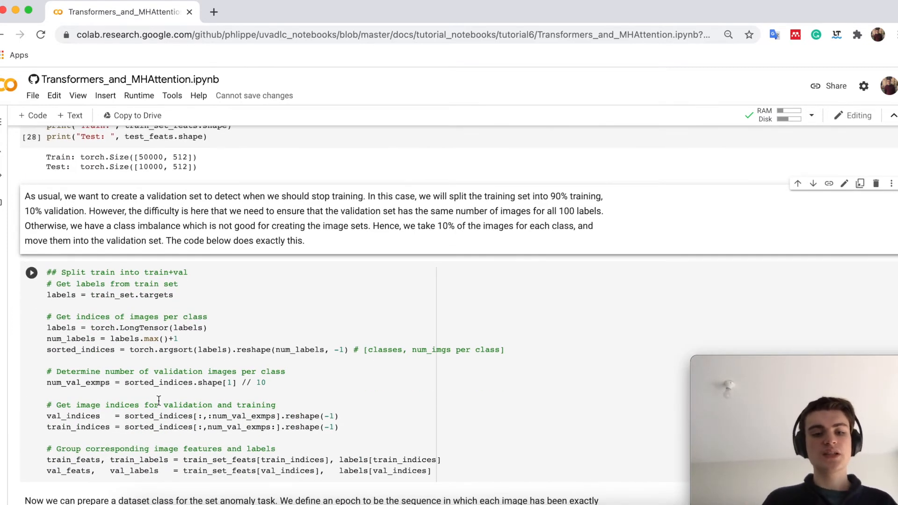
pyautogui.scroll(-3)
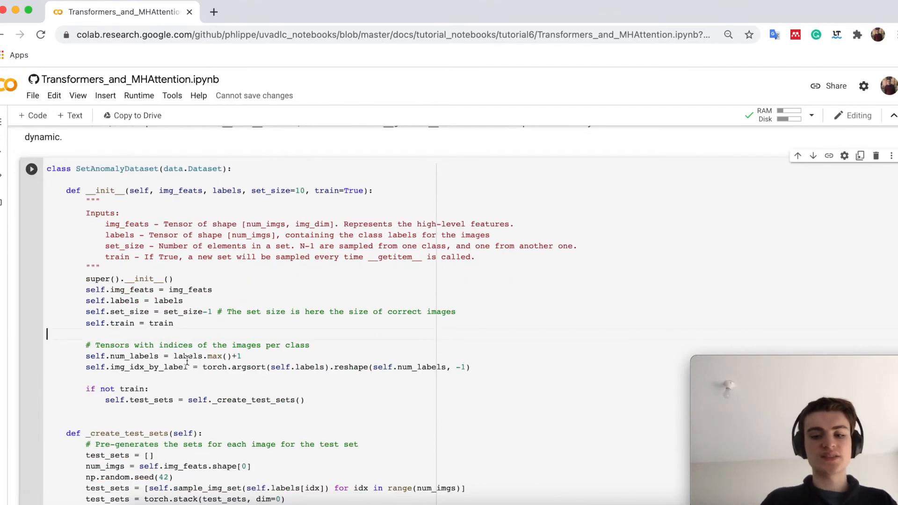
# Scroll through the SetAnomalyDataset class and the SET_SIZE=10 data-loader cells
pyautogui.scroll(-3)
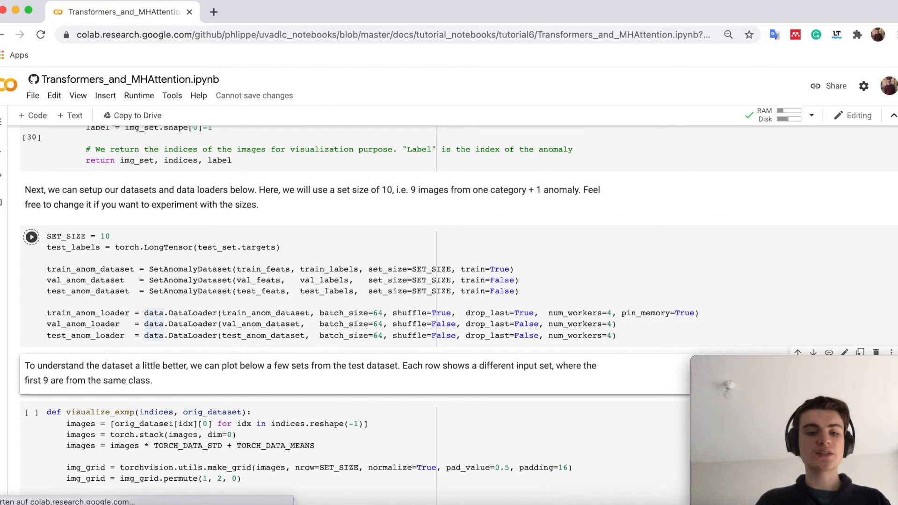
pyautogui.scroll(-3)
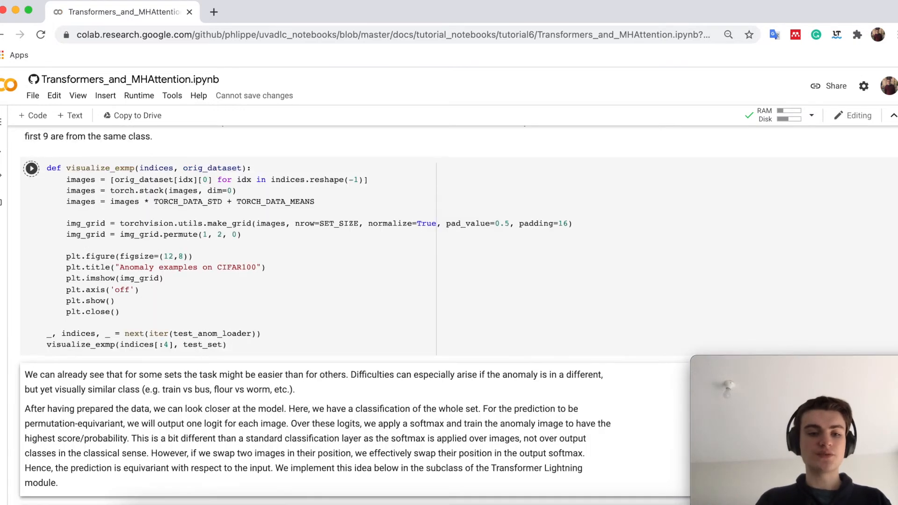
# Run visualize_exmp to show the 'Anomaly examples on CIFAR100' grid of trees, trams, caterpillars and telephones
pyautogui.click(32, 167)
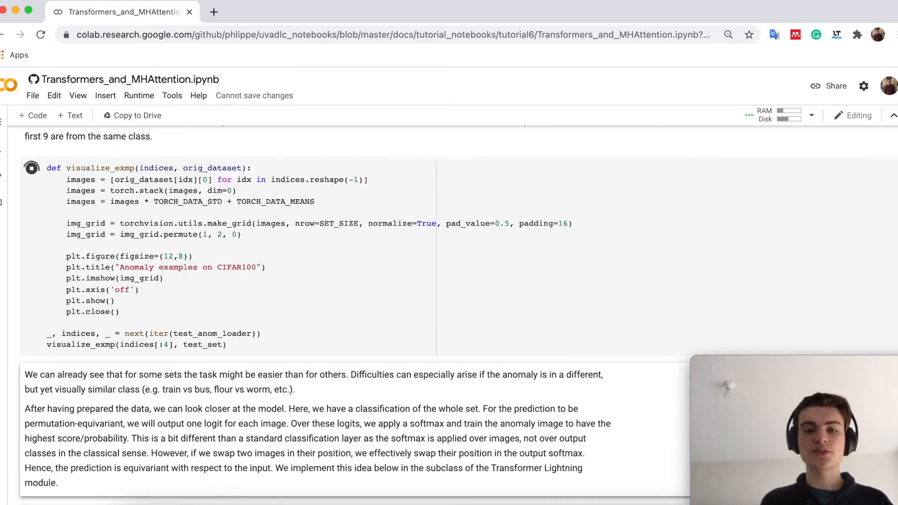
pyautogui.click(32, 167)
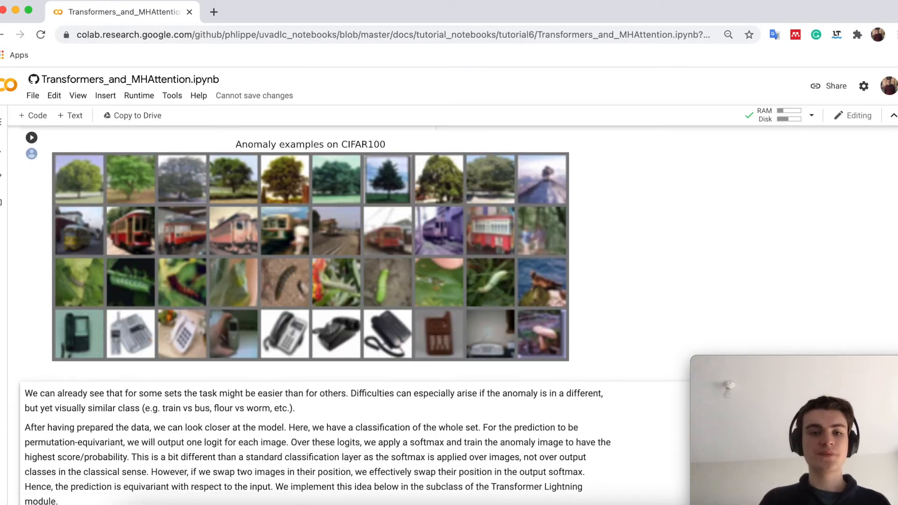
pyautogui.moveTo(488, 202)
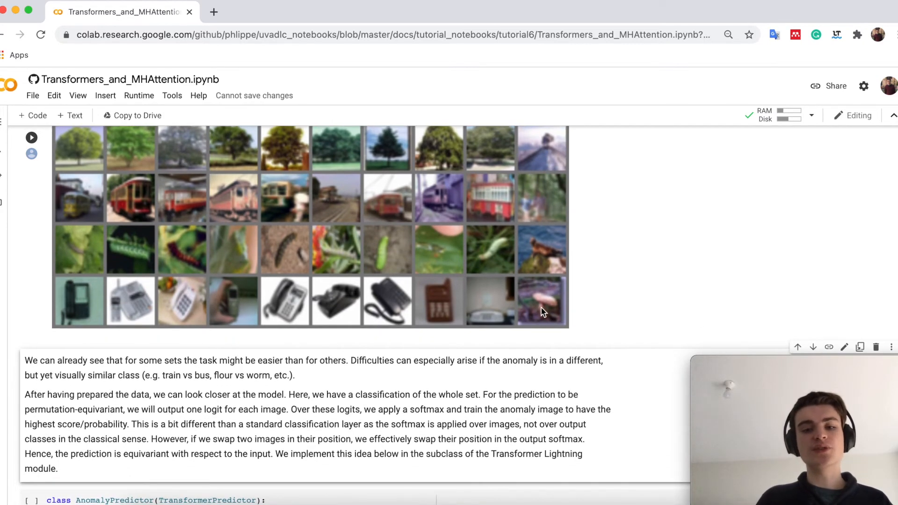
pyautogui.moveTo(280, 309)
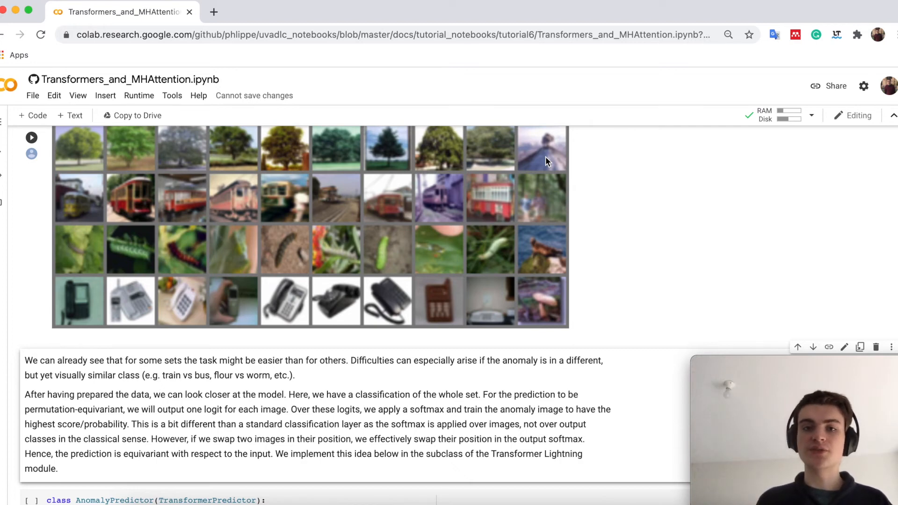
pyautogui.scroll(-3)
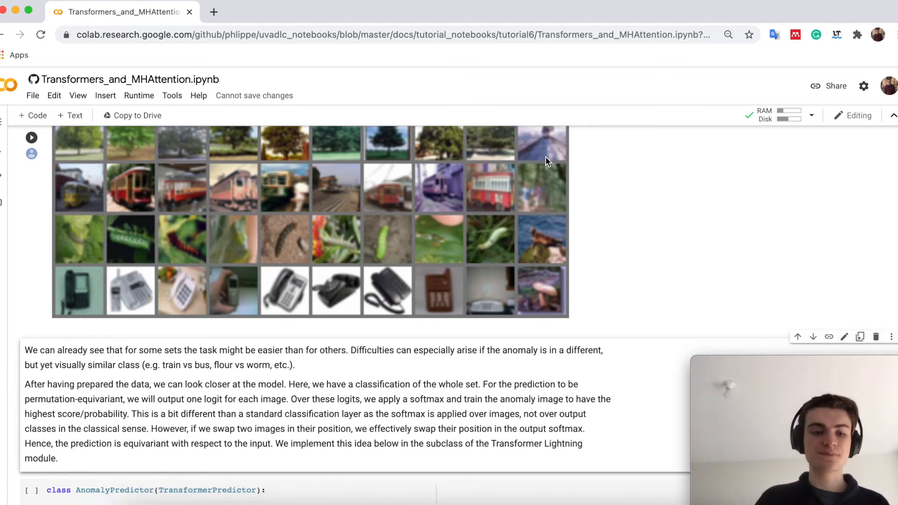
pyautogui.scroll(-3)
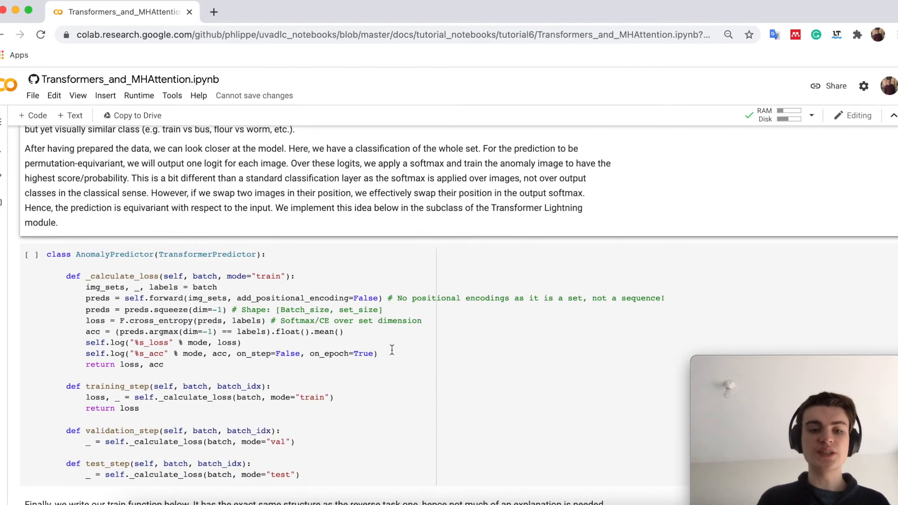
pyautogui.click(377, 353)
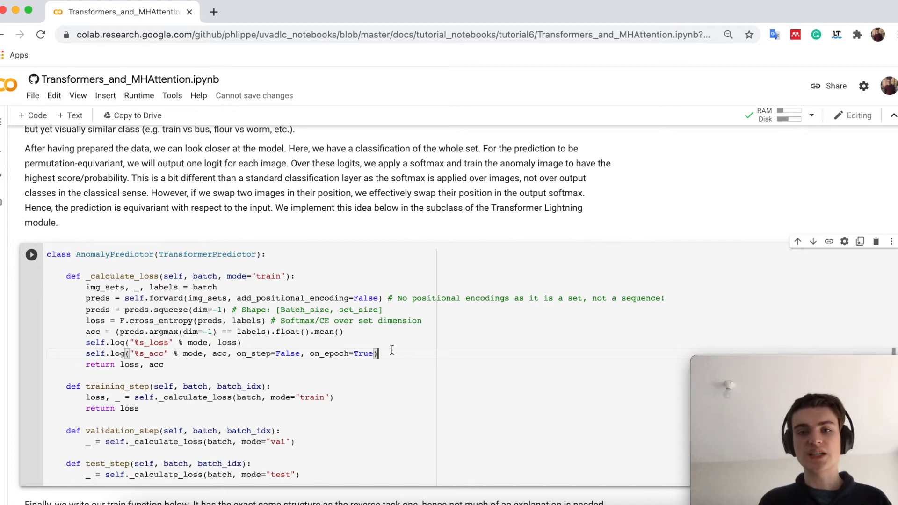
pyautogui.scroll(-3)
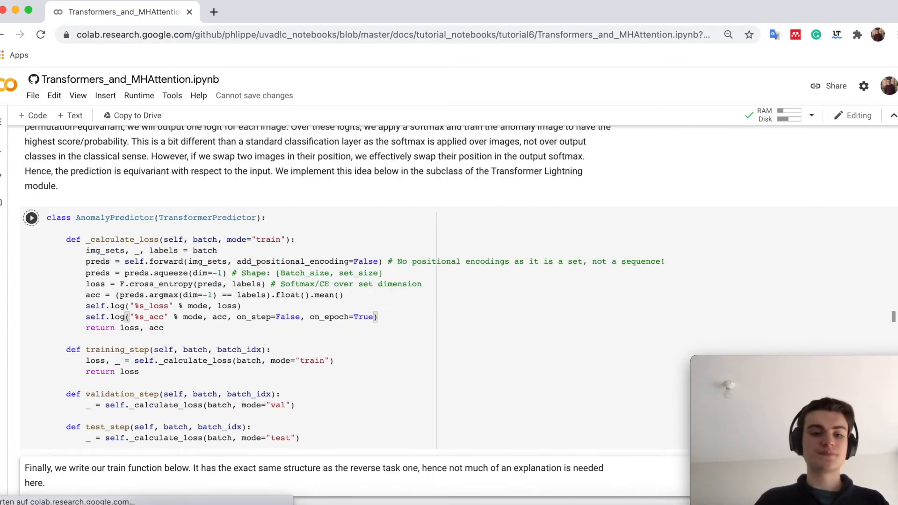
pyautogui.scroll(-3)
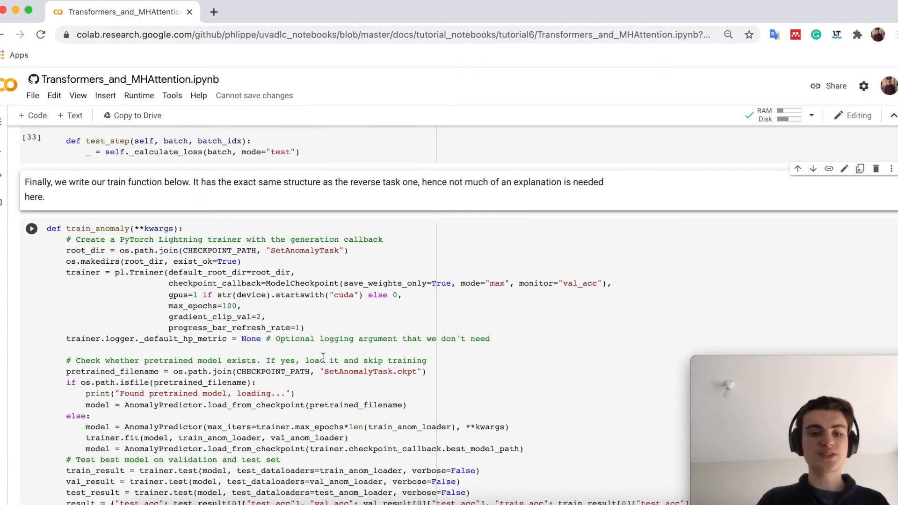
pyautogui.scroll(-3)
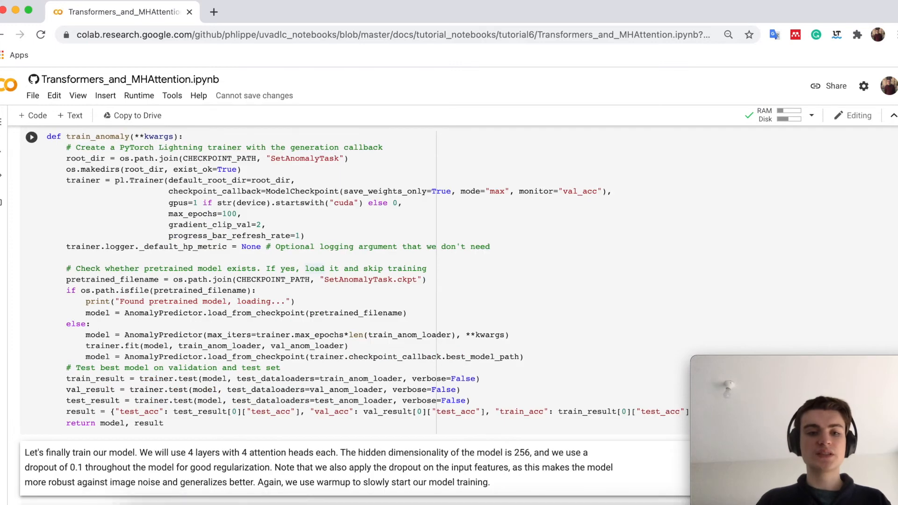
pyautogui.scroll(-3)
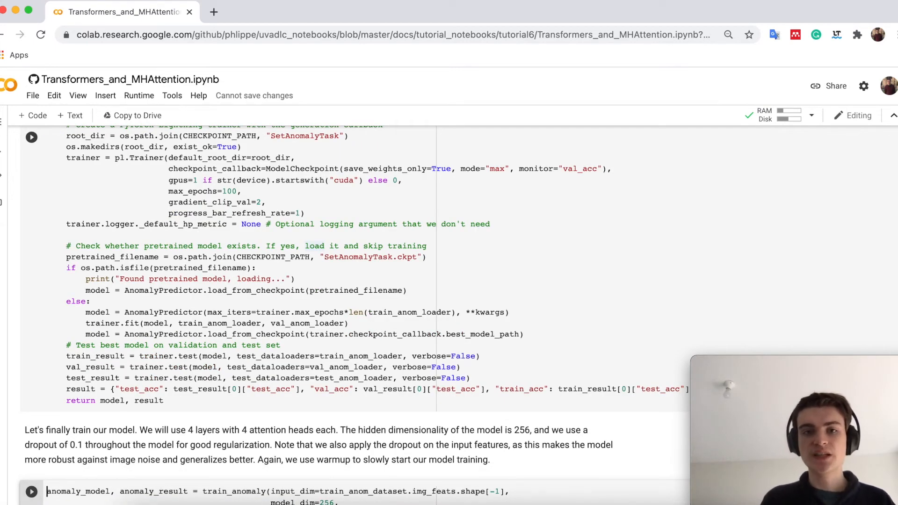
pyautogui.scroll(-3)
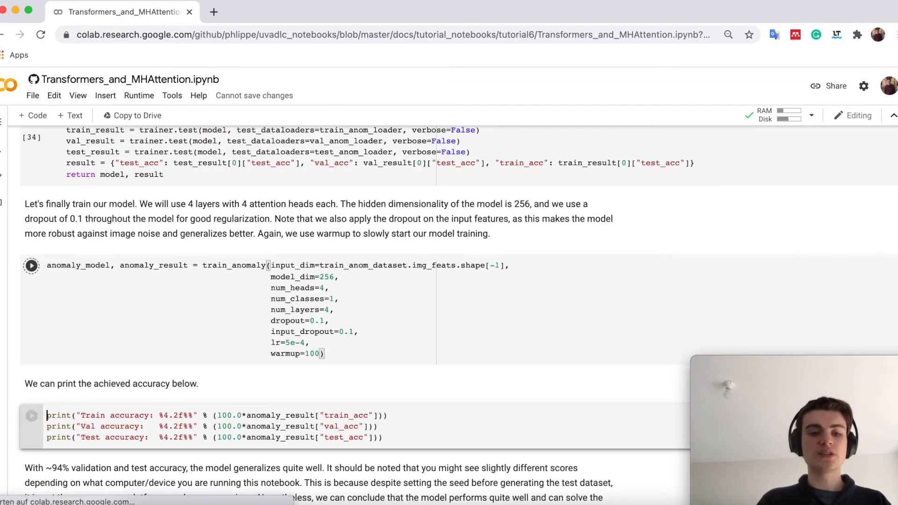
pyautogui.click(31, 265)
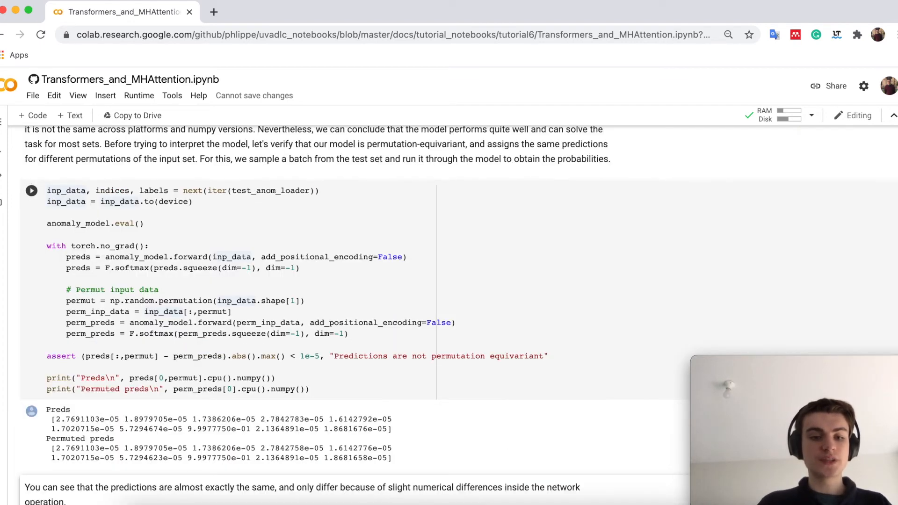
pyautogui.scroll(-3)
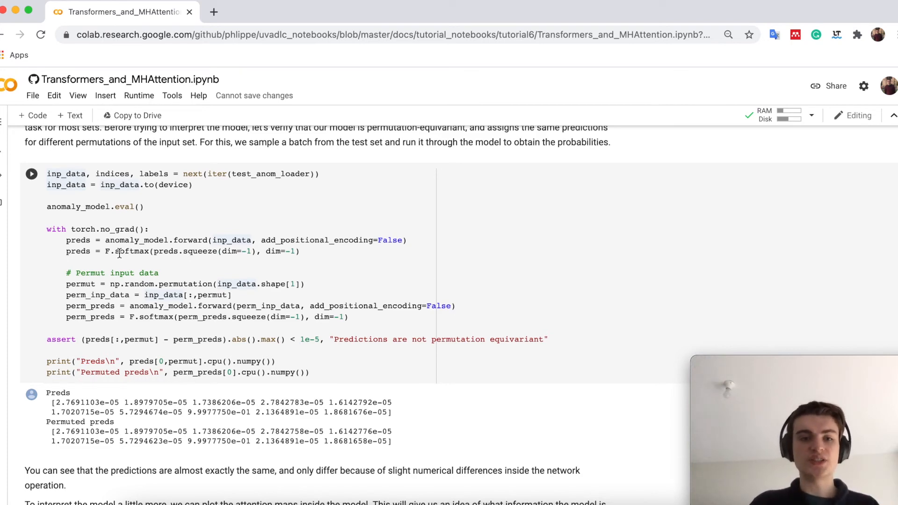
pyautogui.scroll(-3)
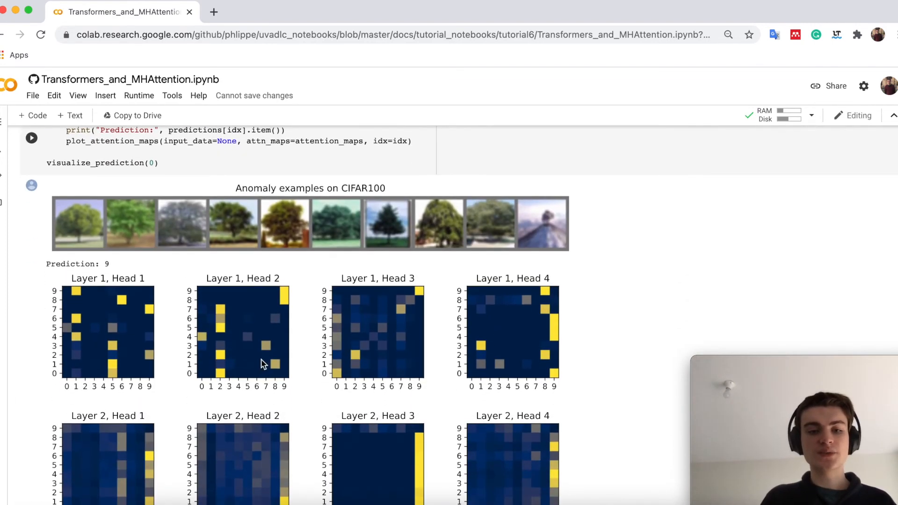
pyautogui.moveTo(487, 310)
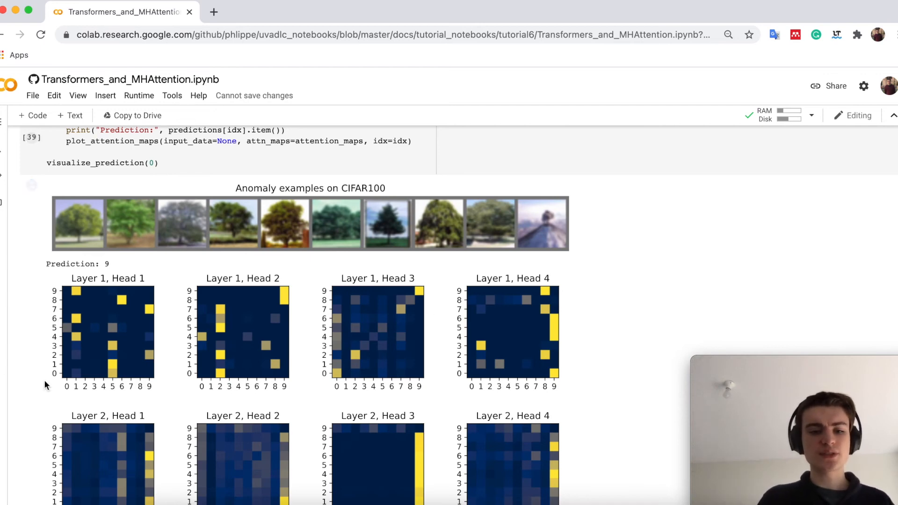
pyautogui.scroll(-3)
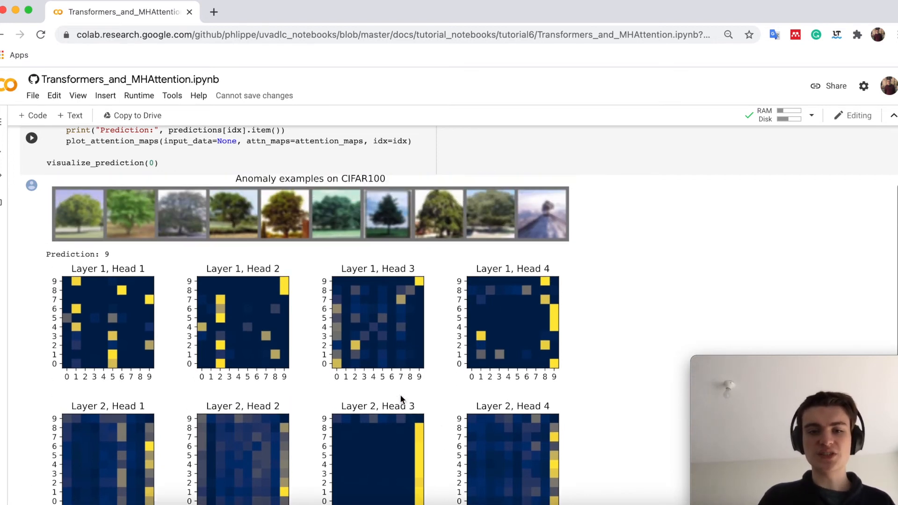
pyautogui.scroll(-3)
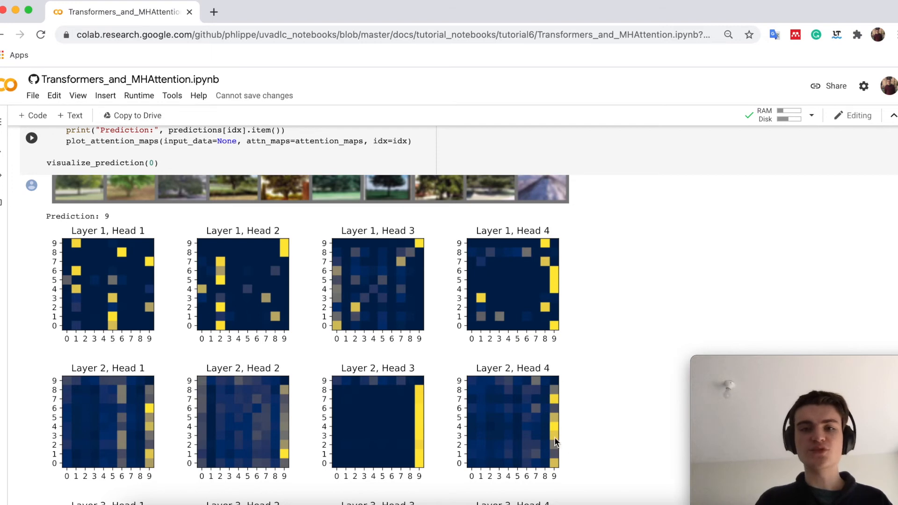
pyautogui.scroll(-3)
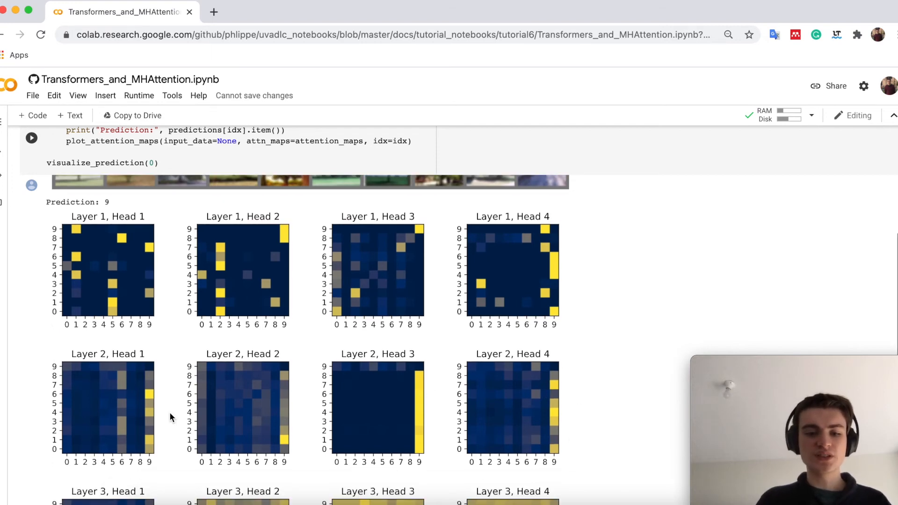
pyautogui.scroll(-3)
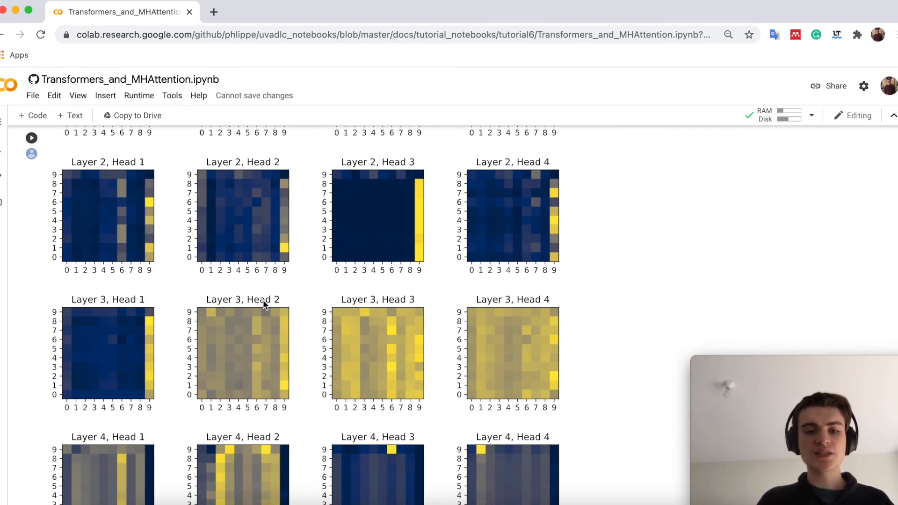
pyautogui.moveTo(521, 368)
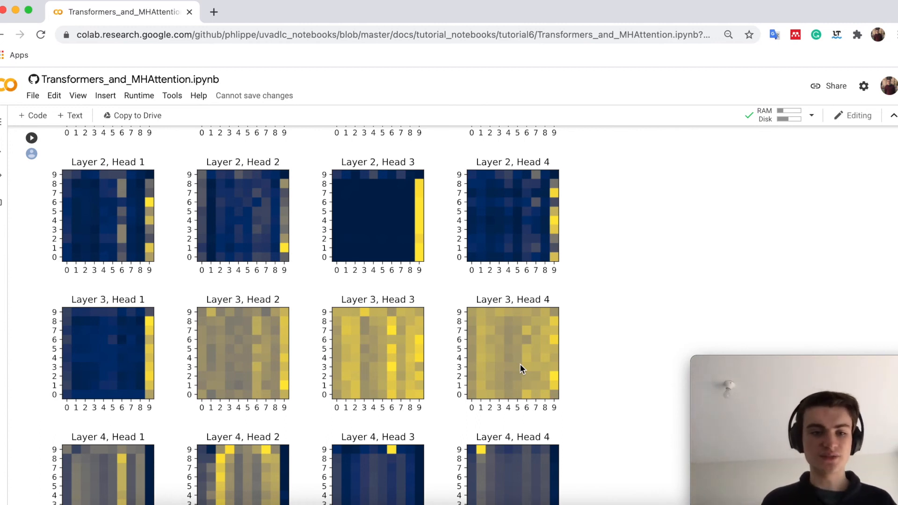
pyautogui.moveTo(182, 319)
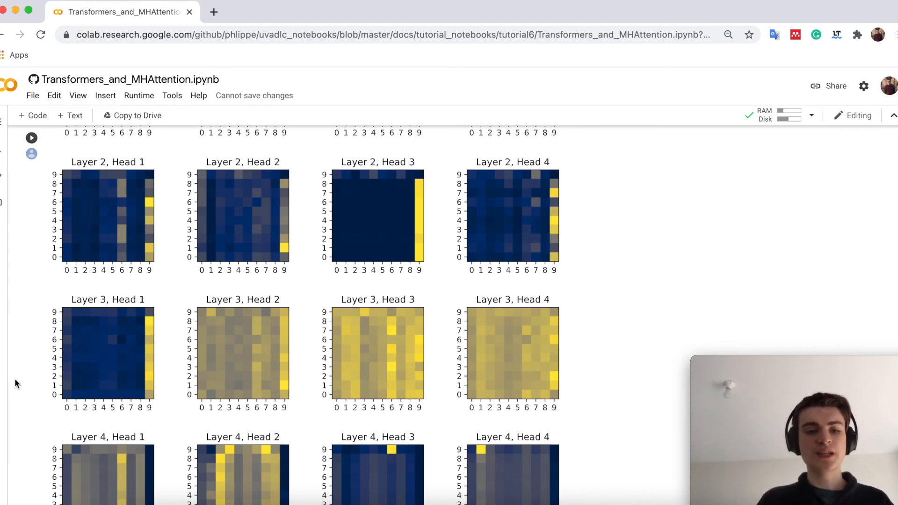
pyautogui.scroll(-3)
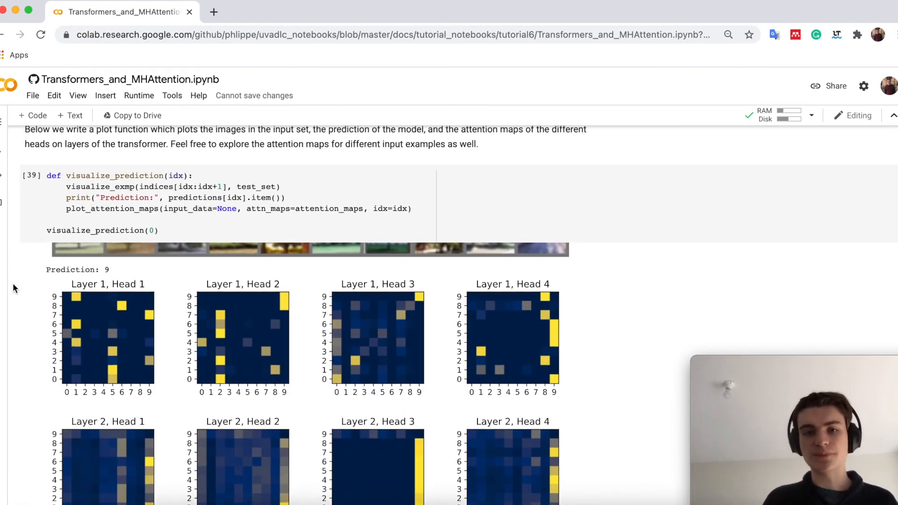
pyautogui.scroll(-3)
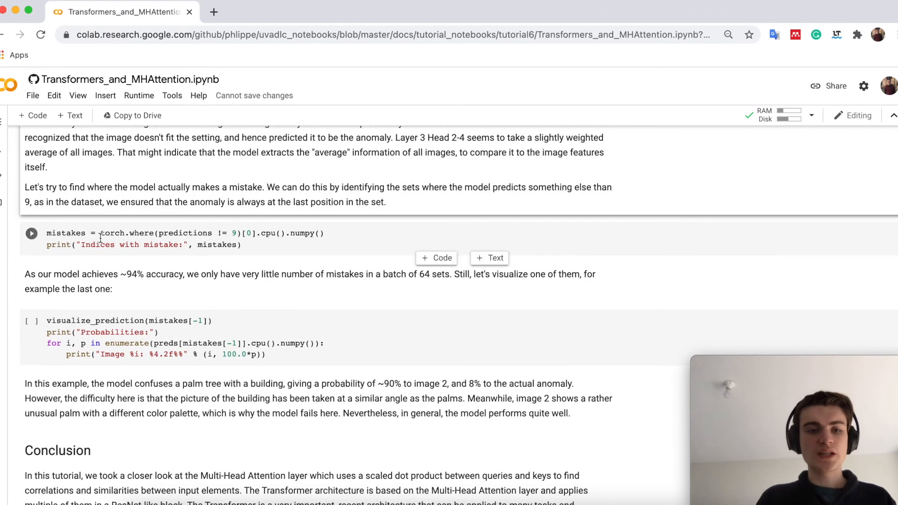
# Run the mistakes cell reporting set 49, then plot mistakes[-1], the palm-tree set predicted as 7
pyautogui.click(30, 233)
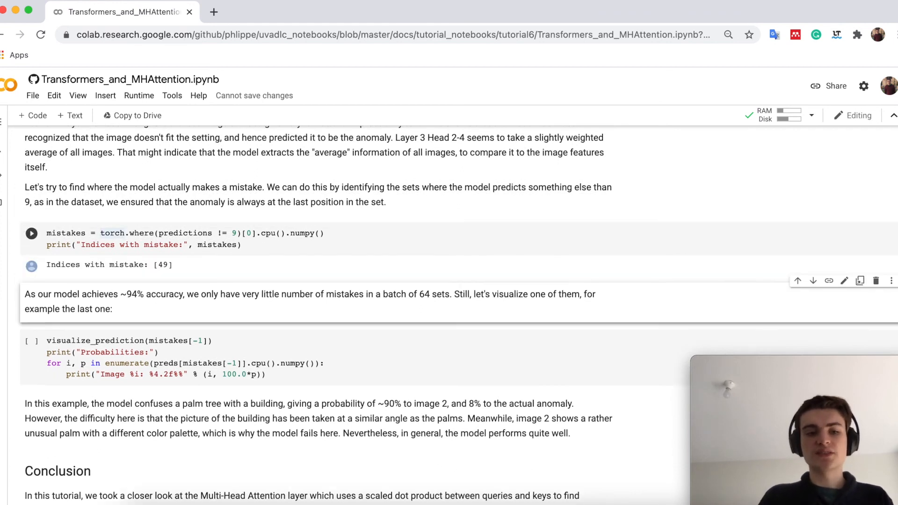
pyautogui.click(32, 340)
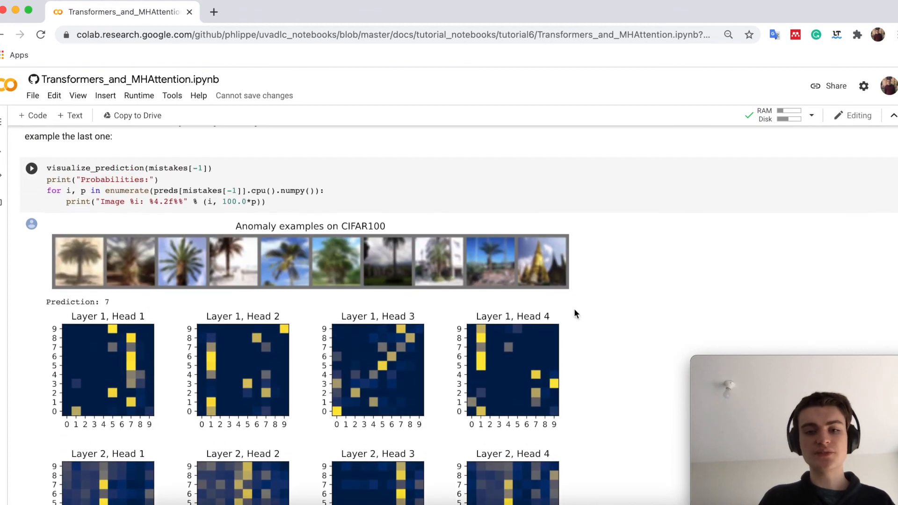
pyautogui.moveTo(548, 281)
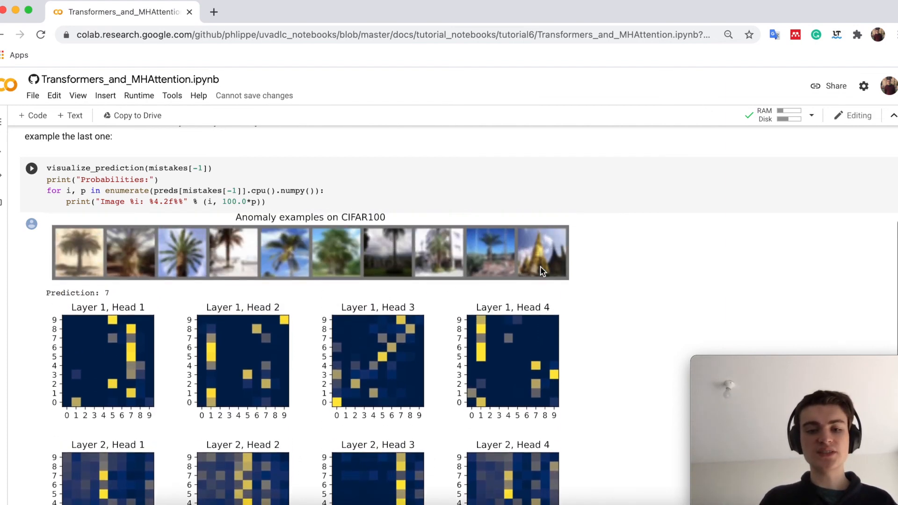
pyautogui.scroll(-3)
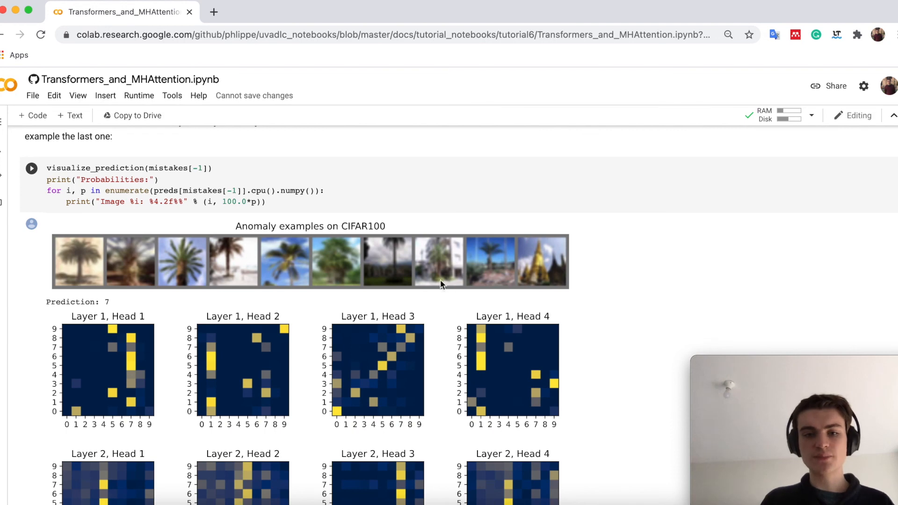
pyautogui.moveTo(539, 310)
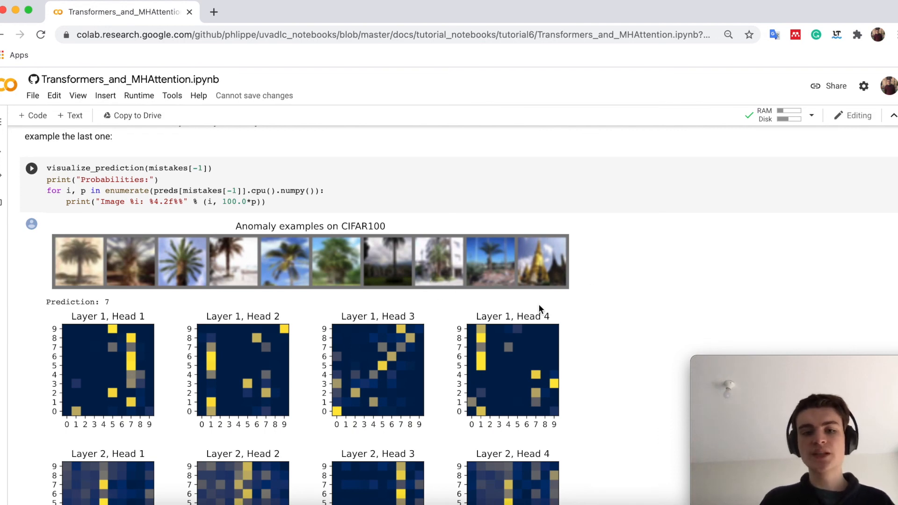
pyautogui.scroll(-3)
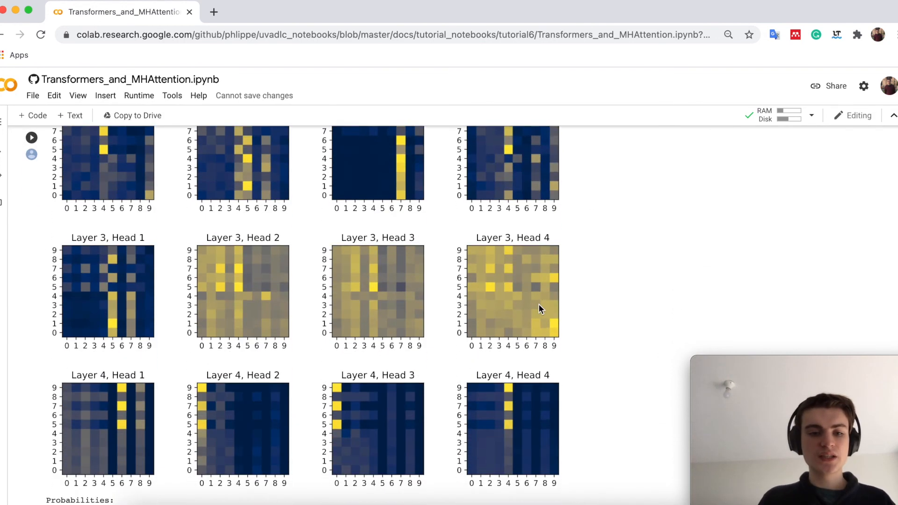
pyautogui.scroll(-3)
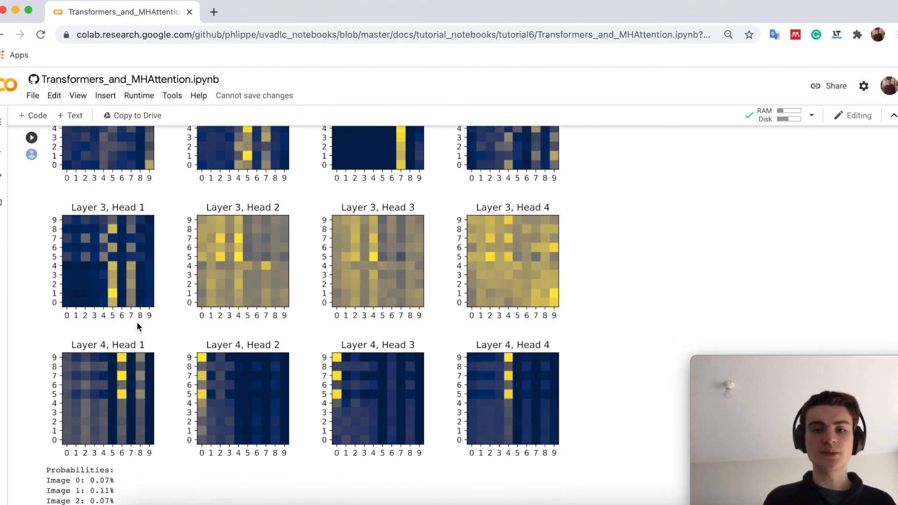
pyautogui.scroll(-3)
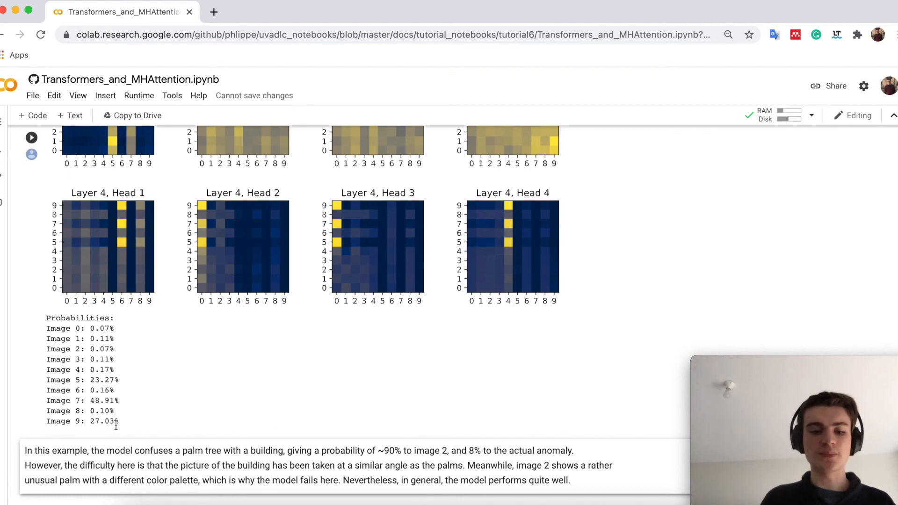
pyautogui.scroll(-3)
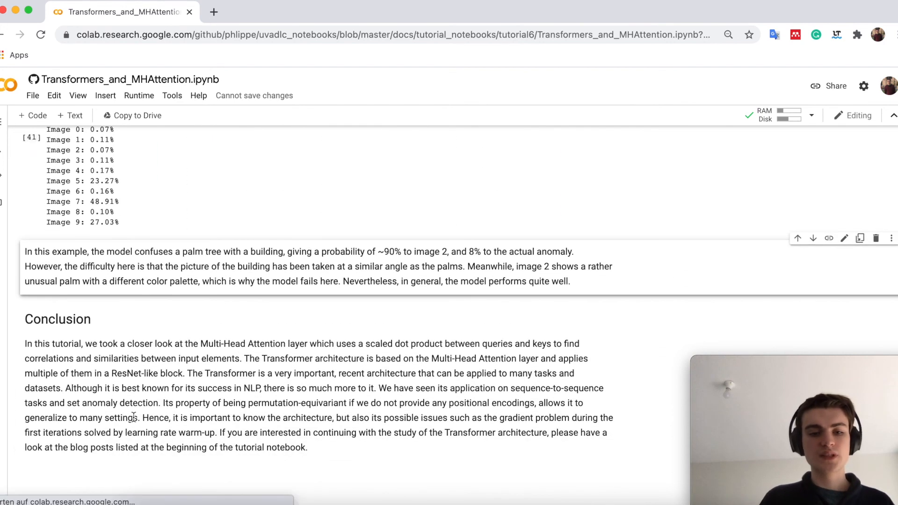